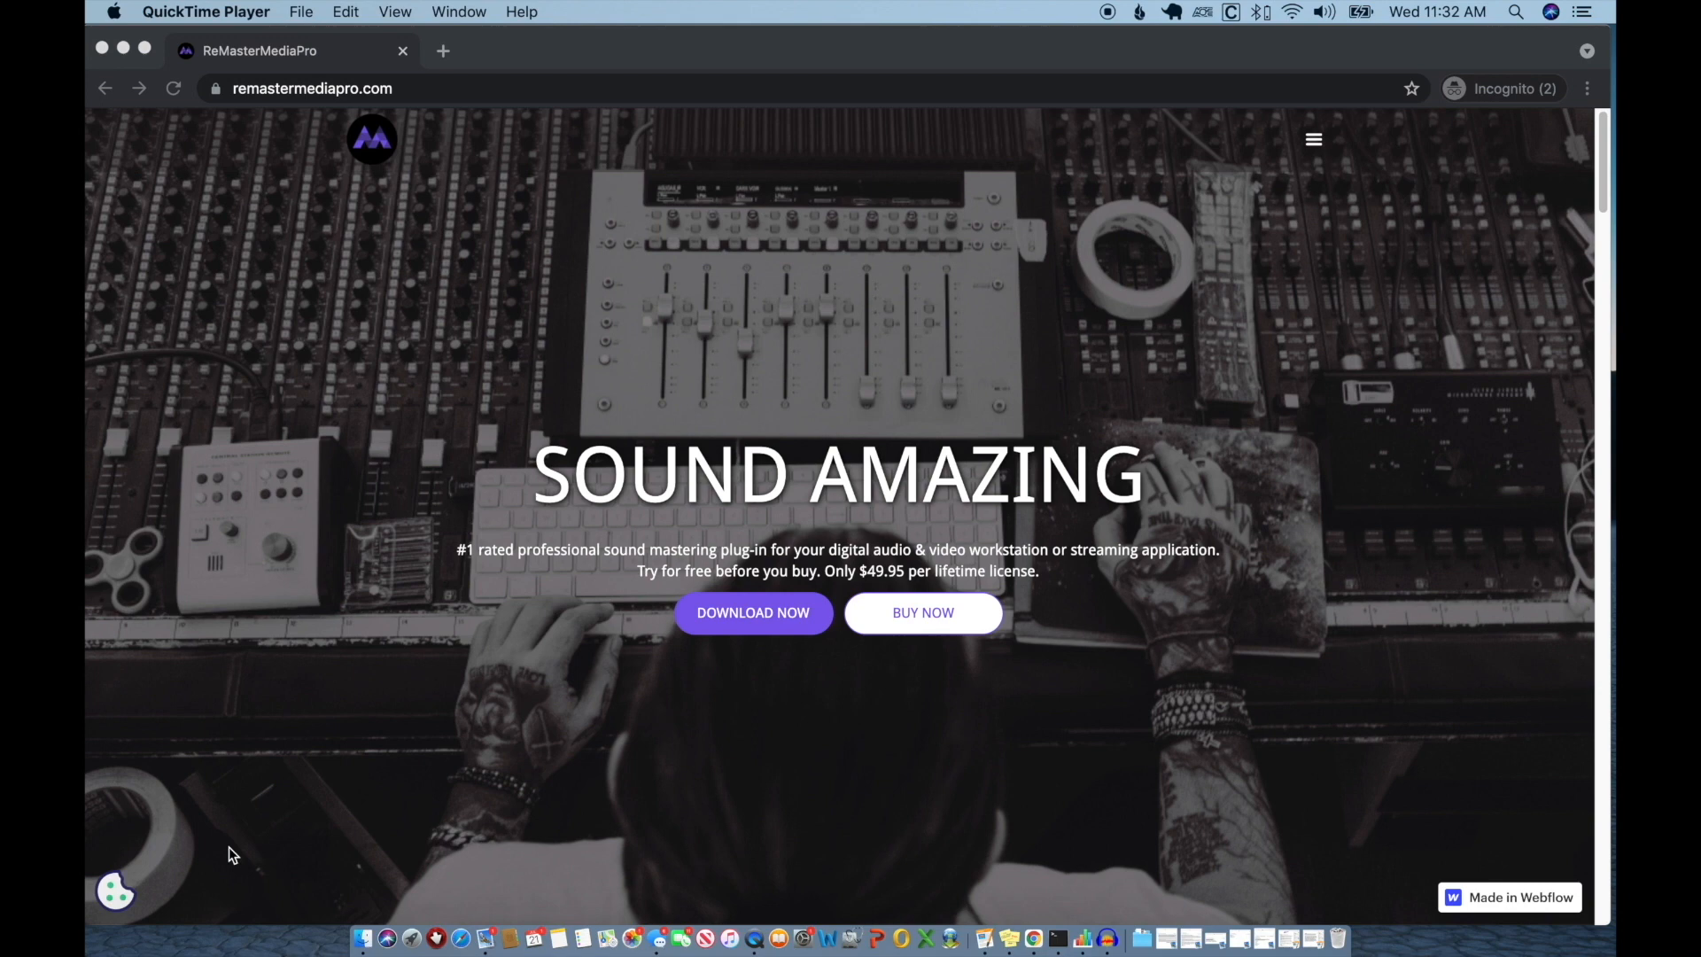
pyautogui.moveTo(968, 774)
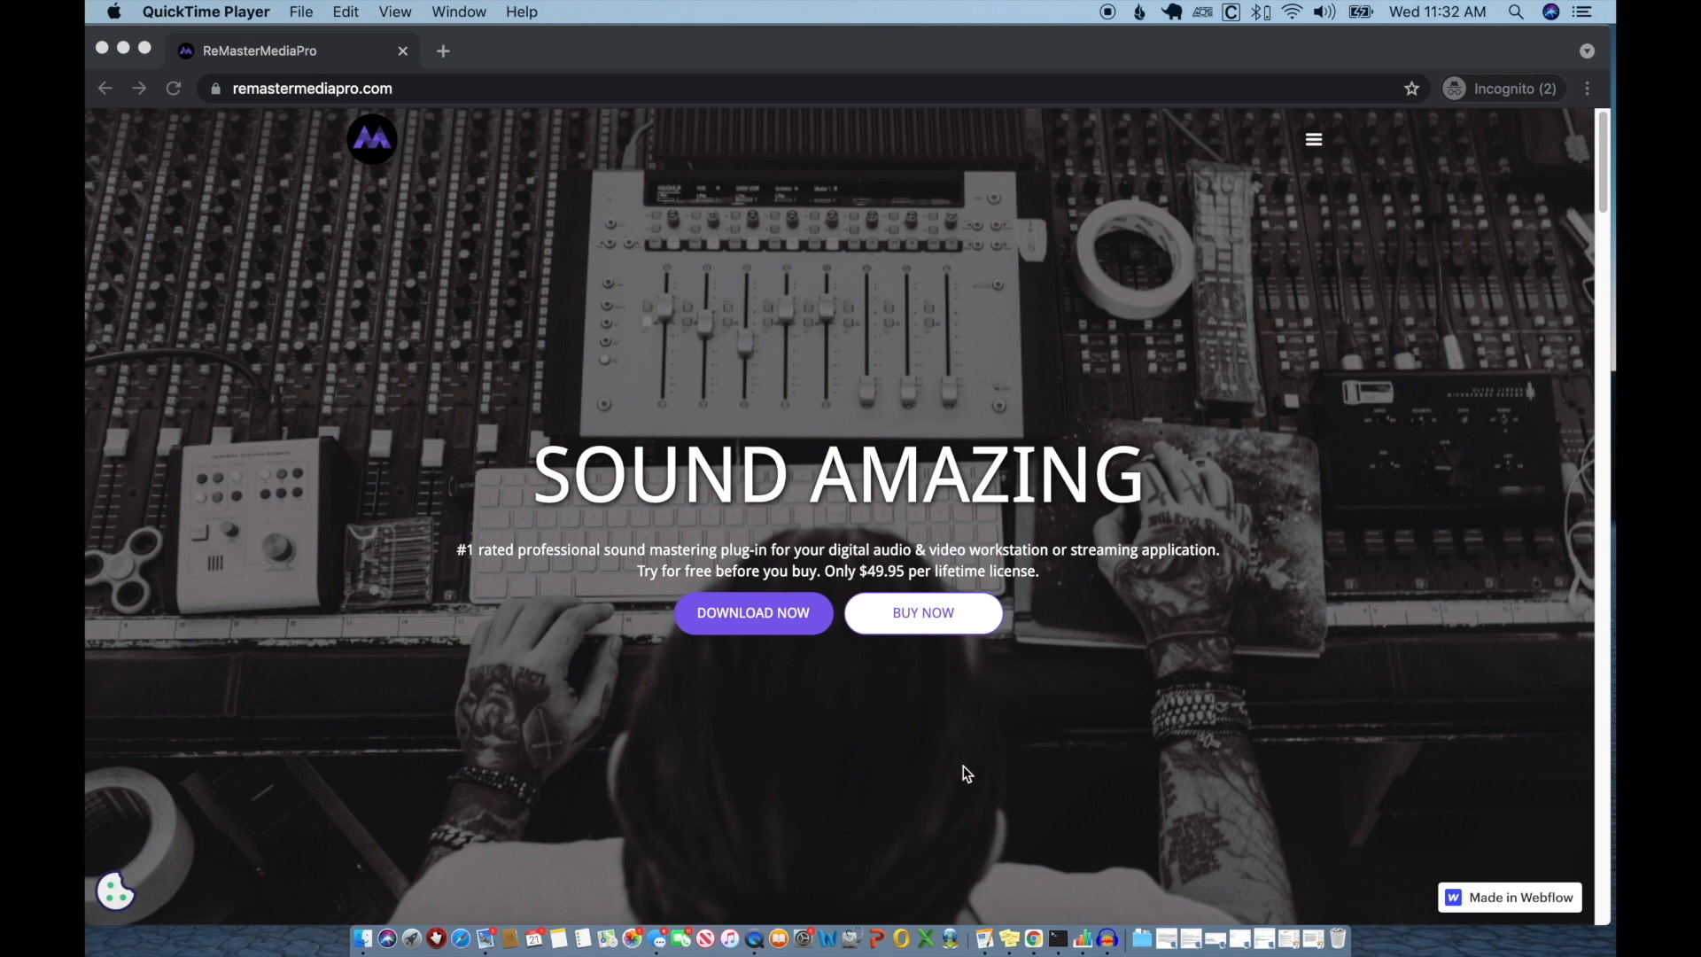
pyautogui.moveTo(913, 668)
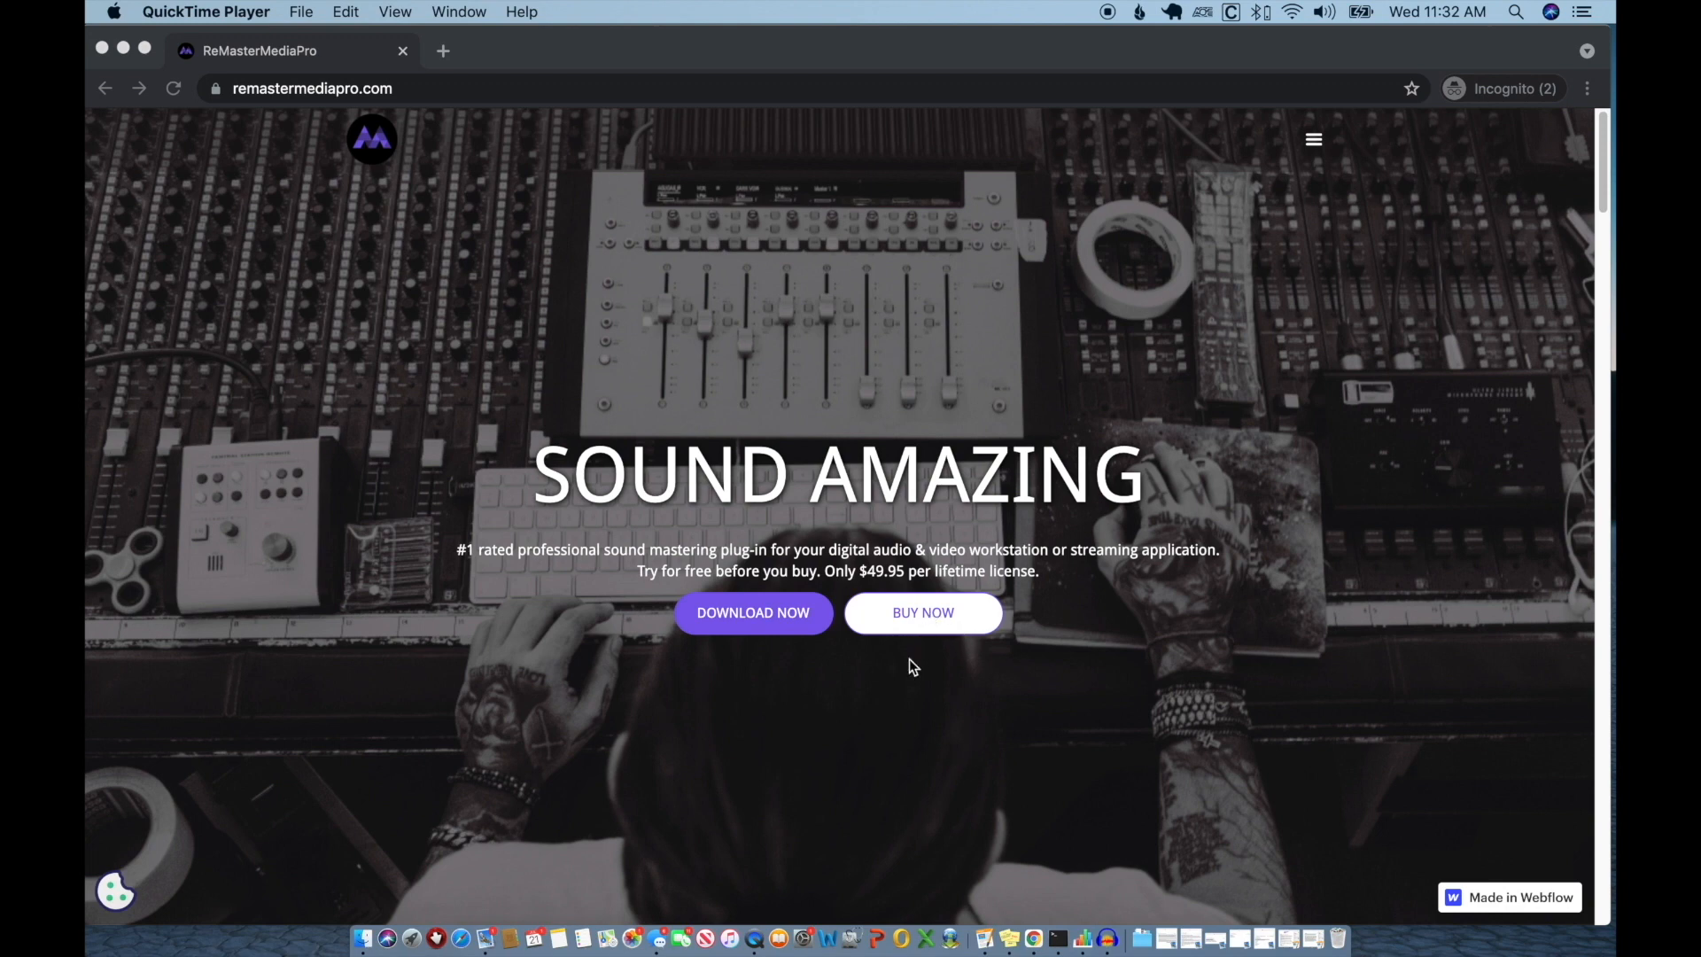
# Follow BUY NOW from the RemasterMedia homepage to the RMPro V1 product page ($49.95 sale)
pyautogui.click(922, 612)
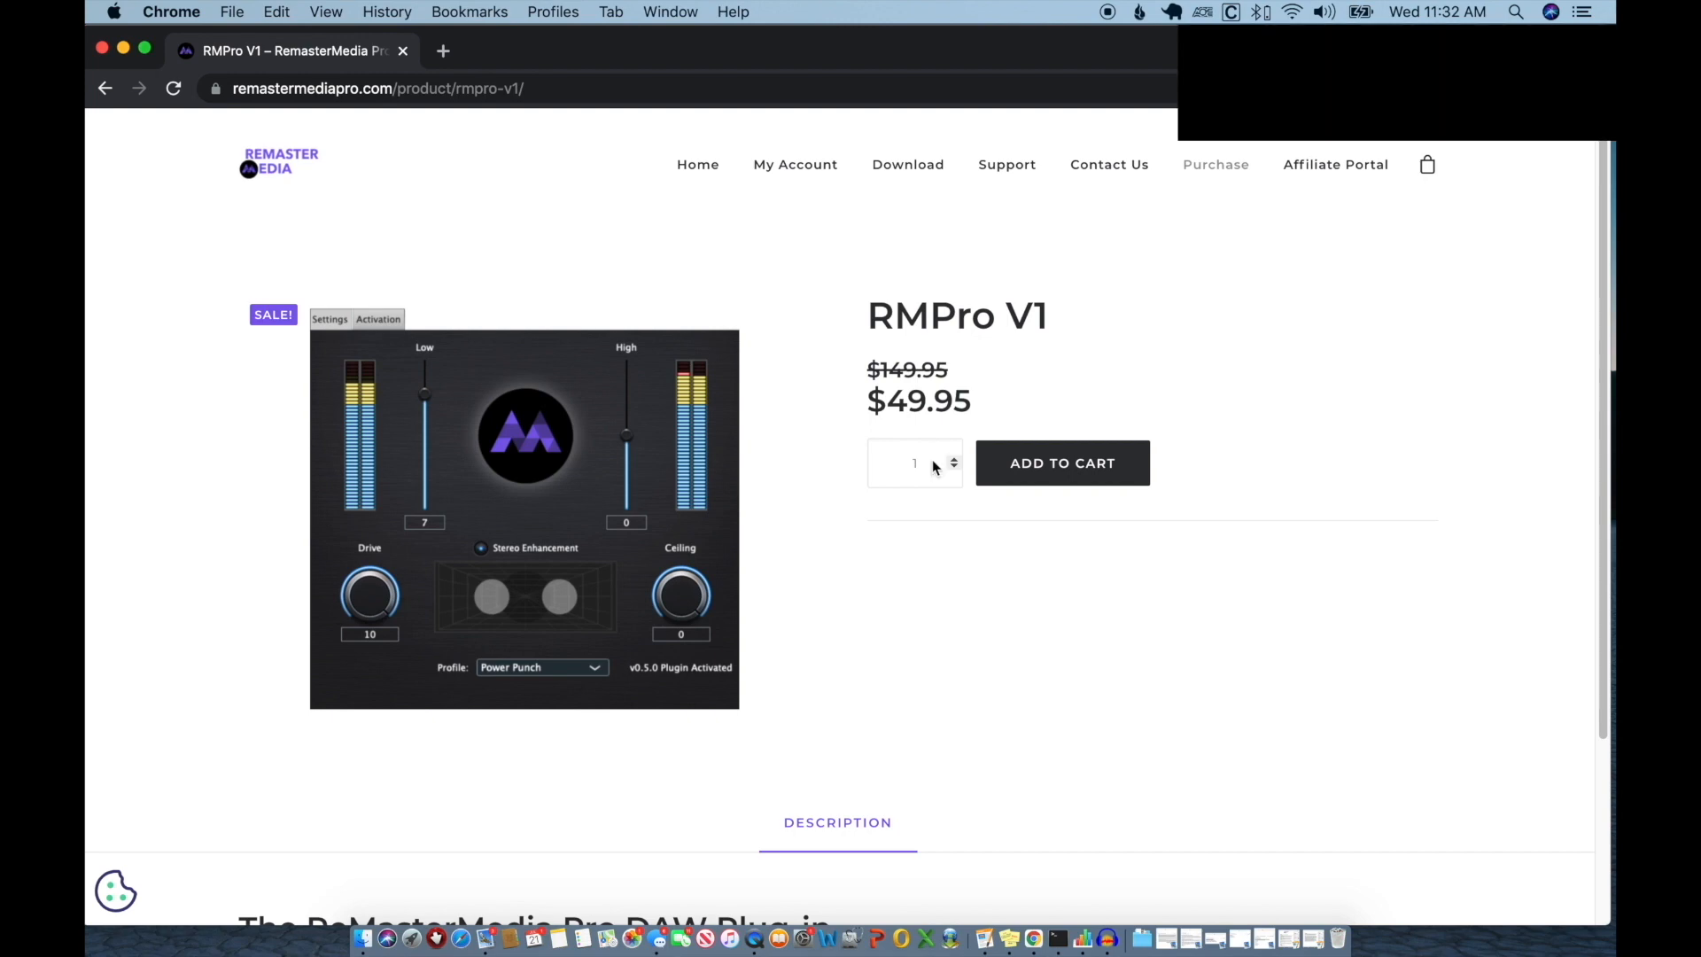
# Add one RMPro V1 license at quantity 1 to the cart and view the $49.95 cart
pyautogui.click(954, 456)
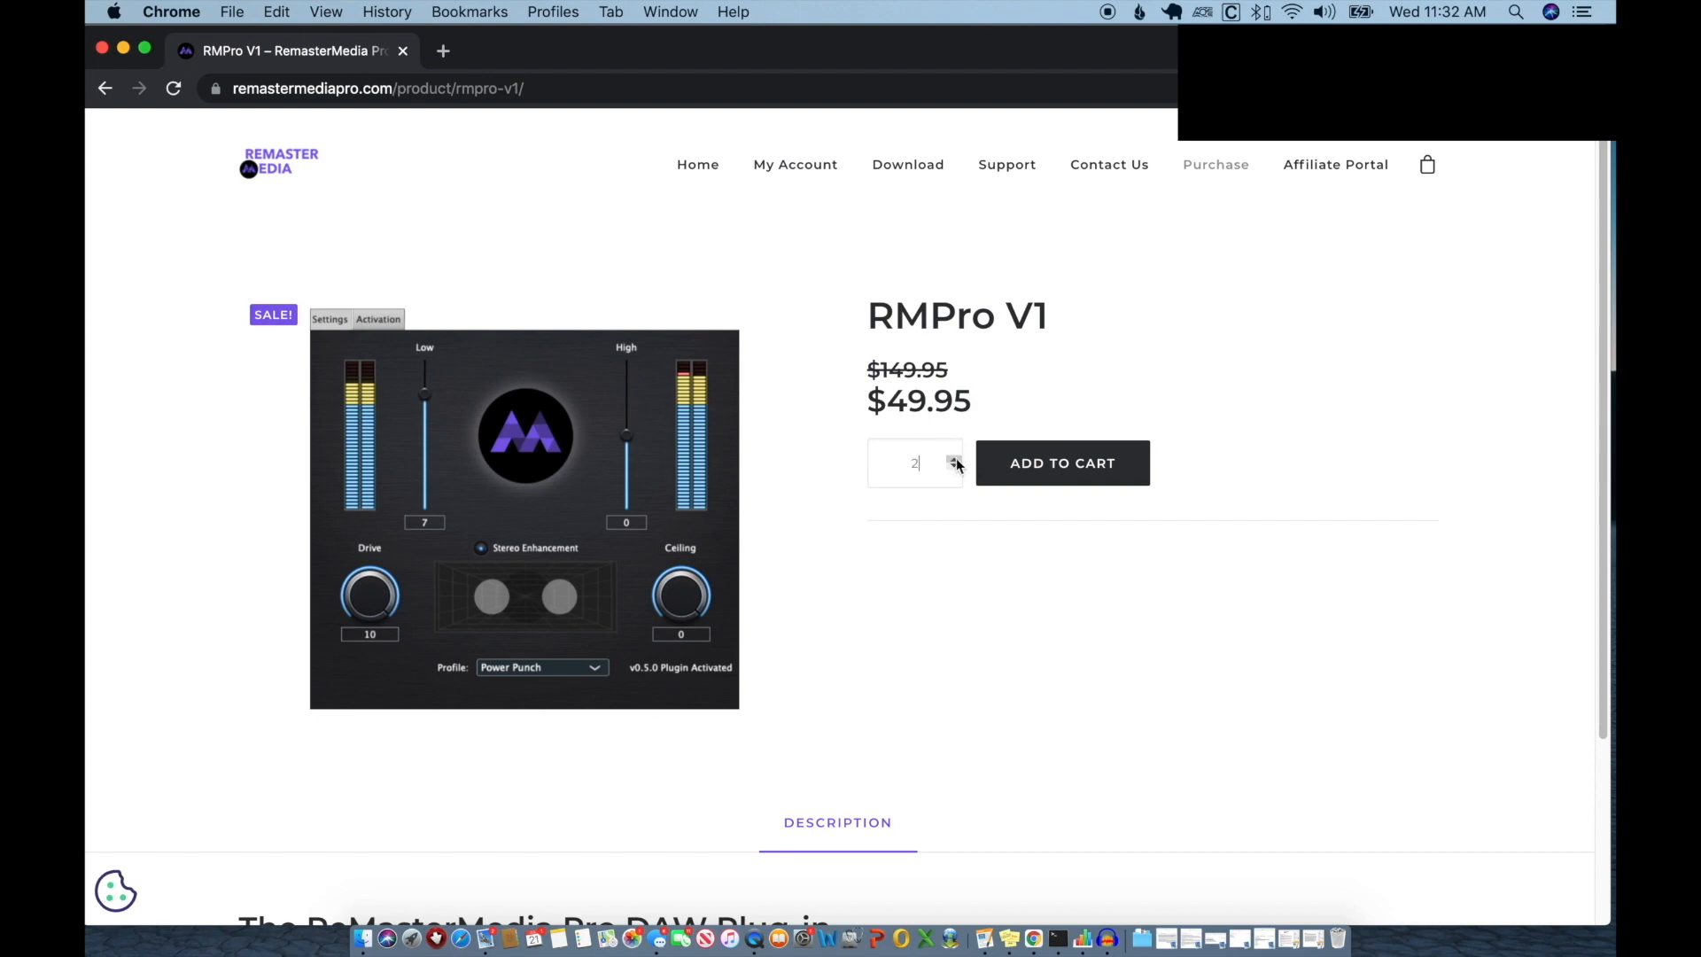
pyautogui.click(954, 471)
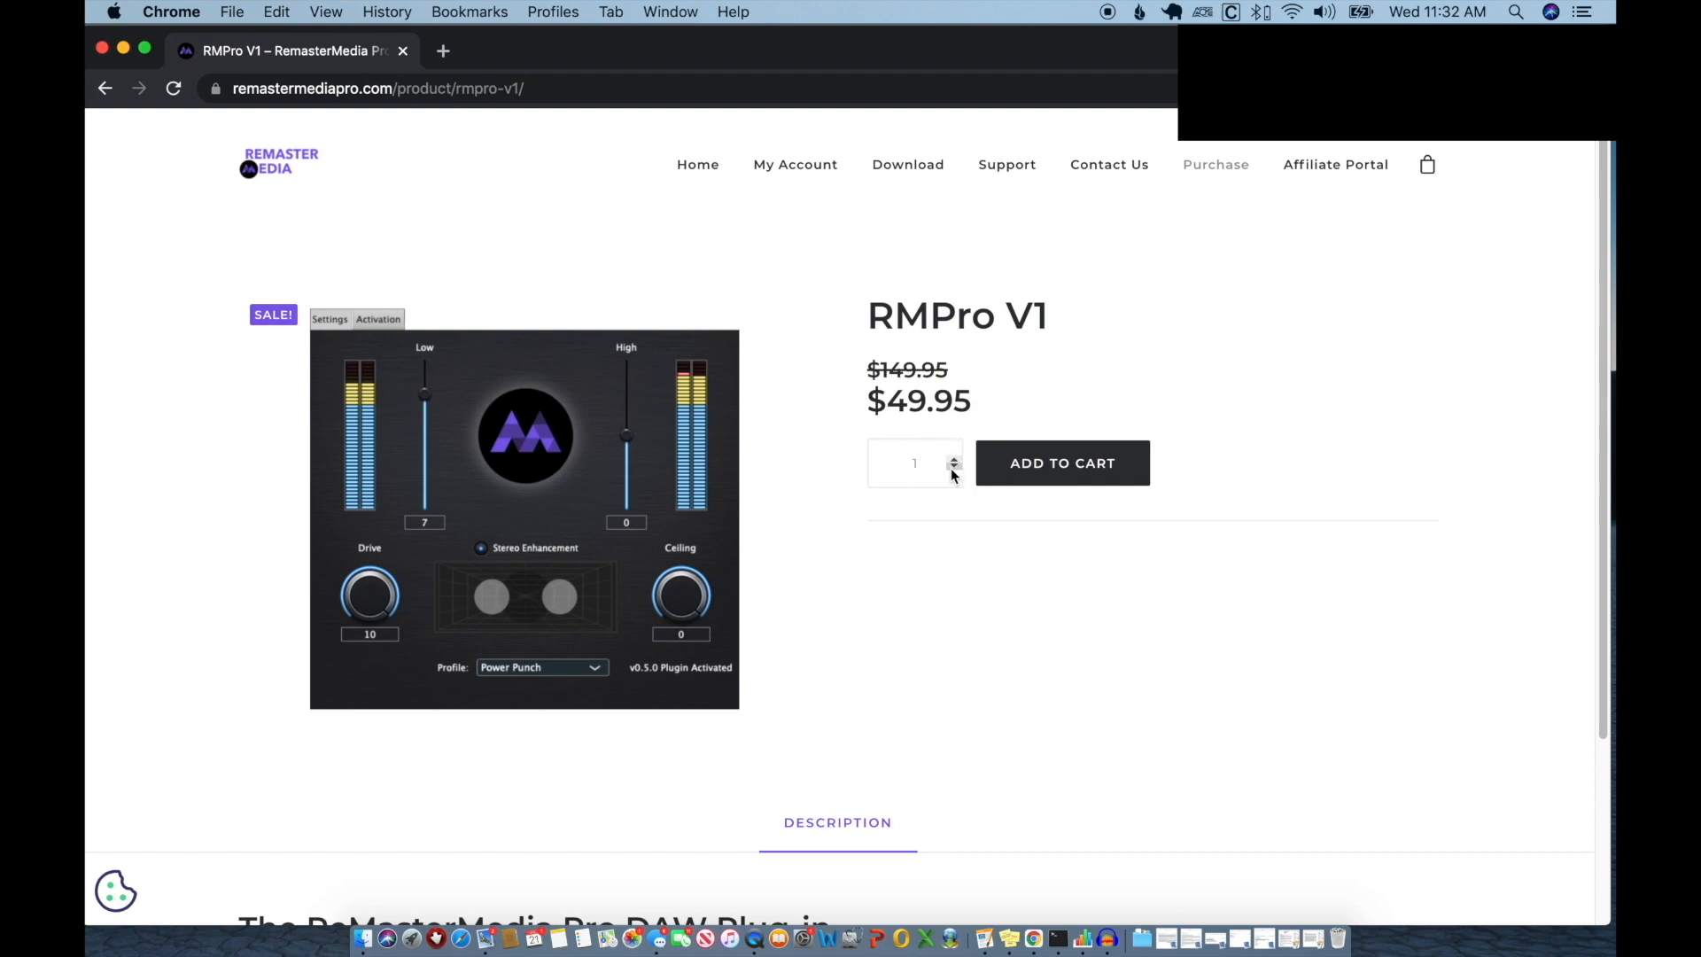
pyautogui.click(1061, 463)
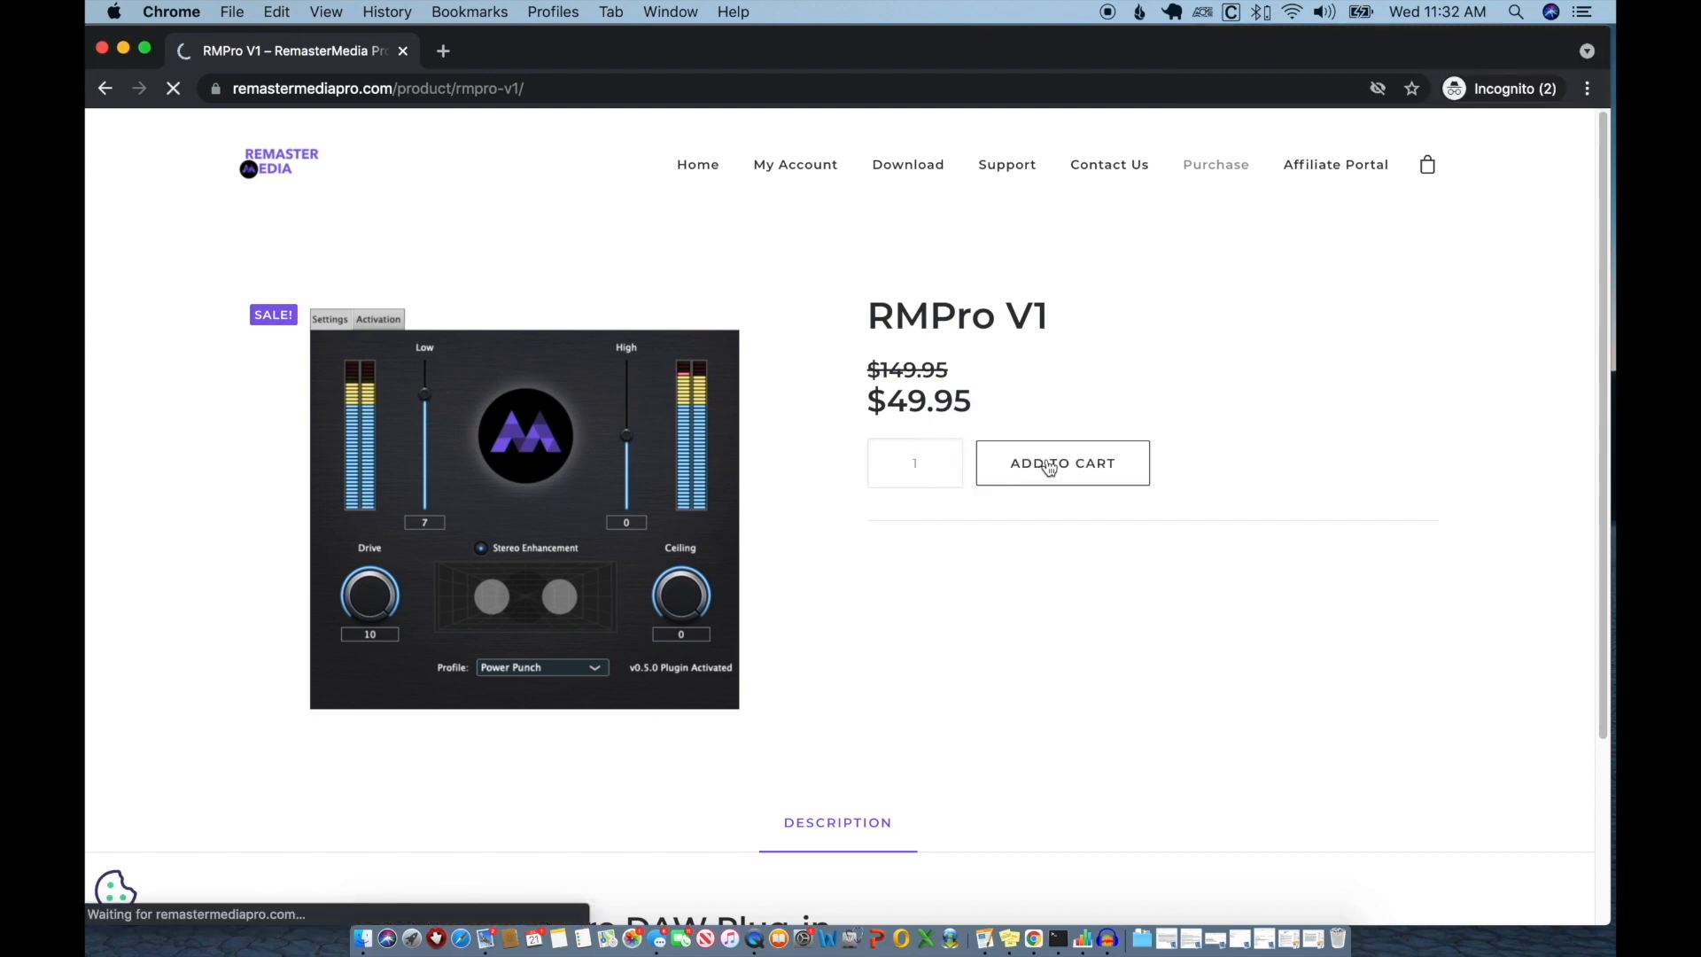
pyautogui.click(1061, 463)
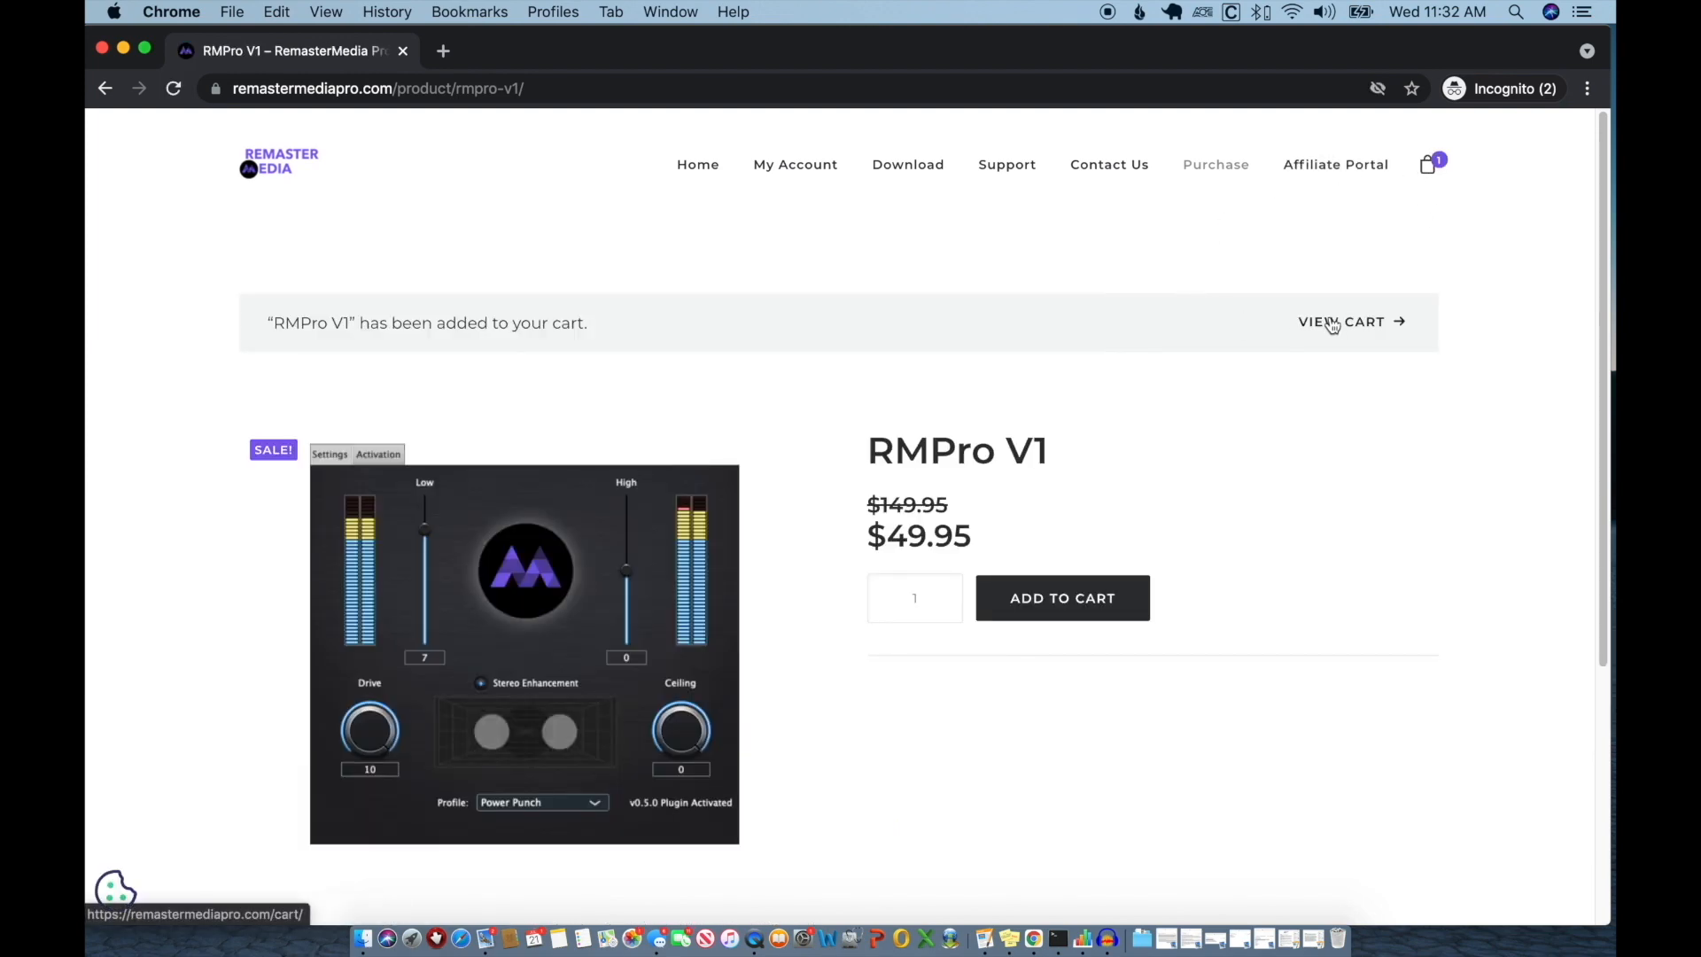
pyautogui.click(1342, 322)
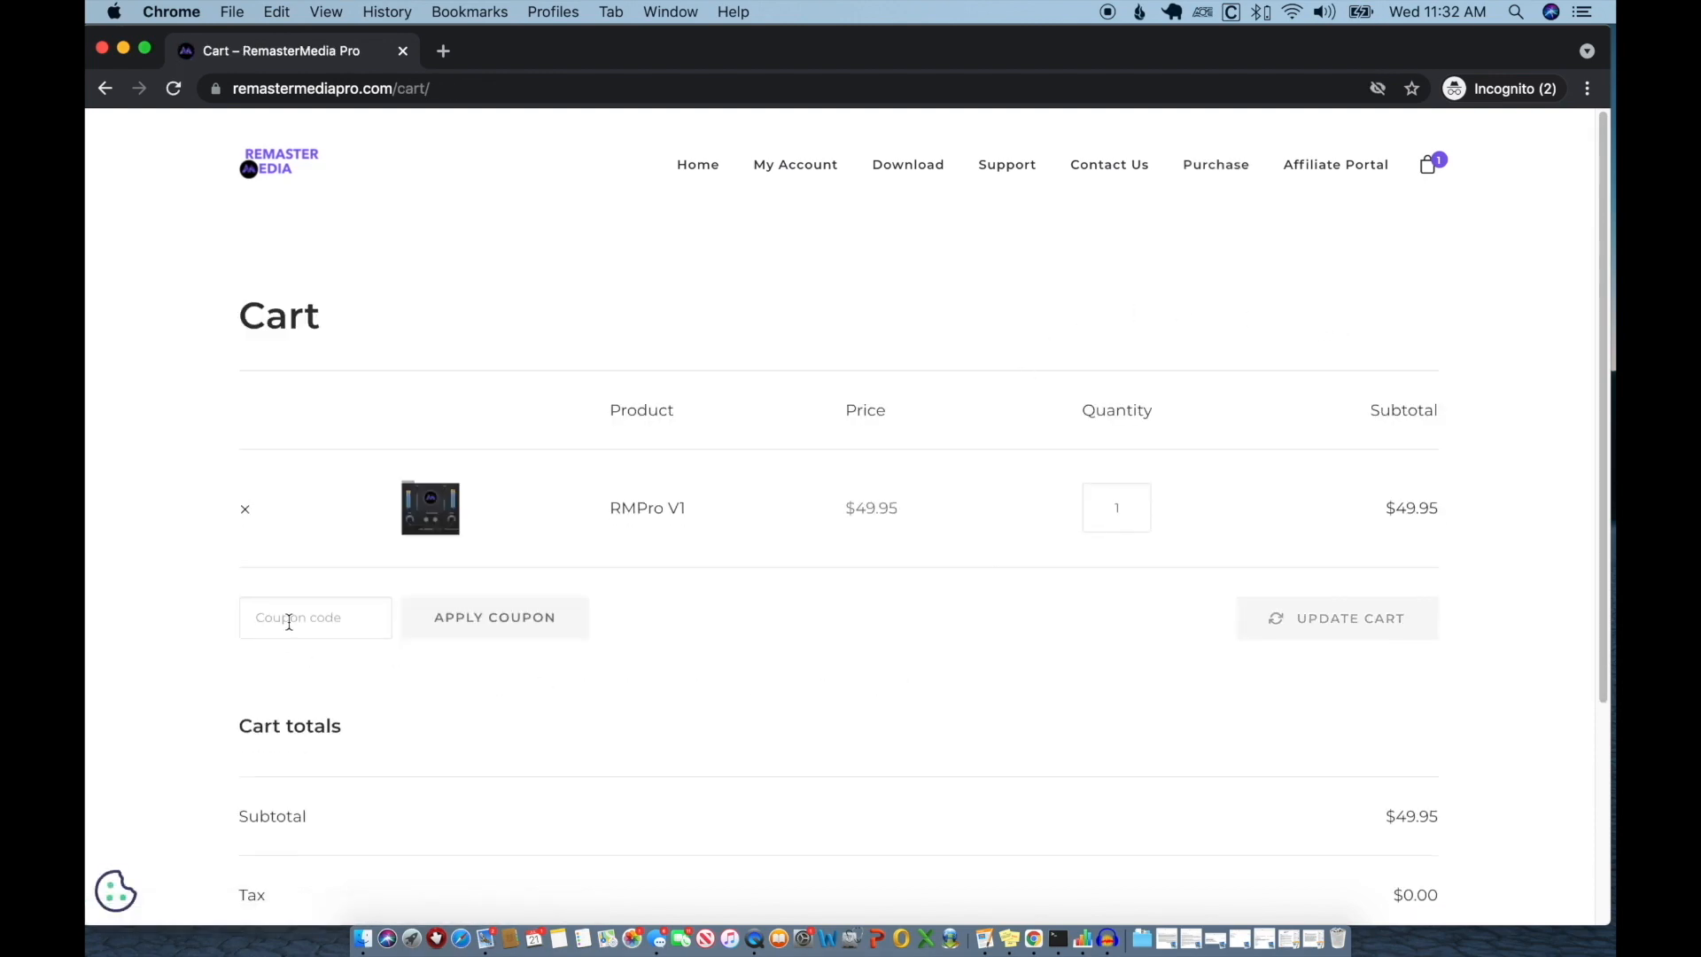
# Skip the coupon code and proceed to checkout with the $49.95 cart total
pyautogui.click(315, 616)
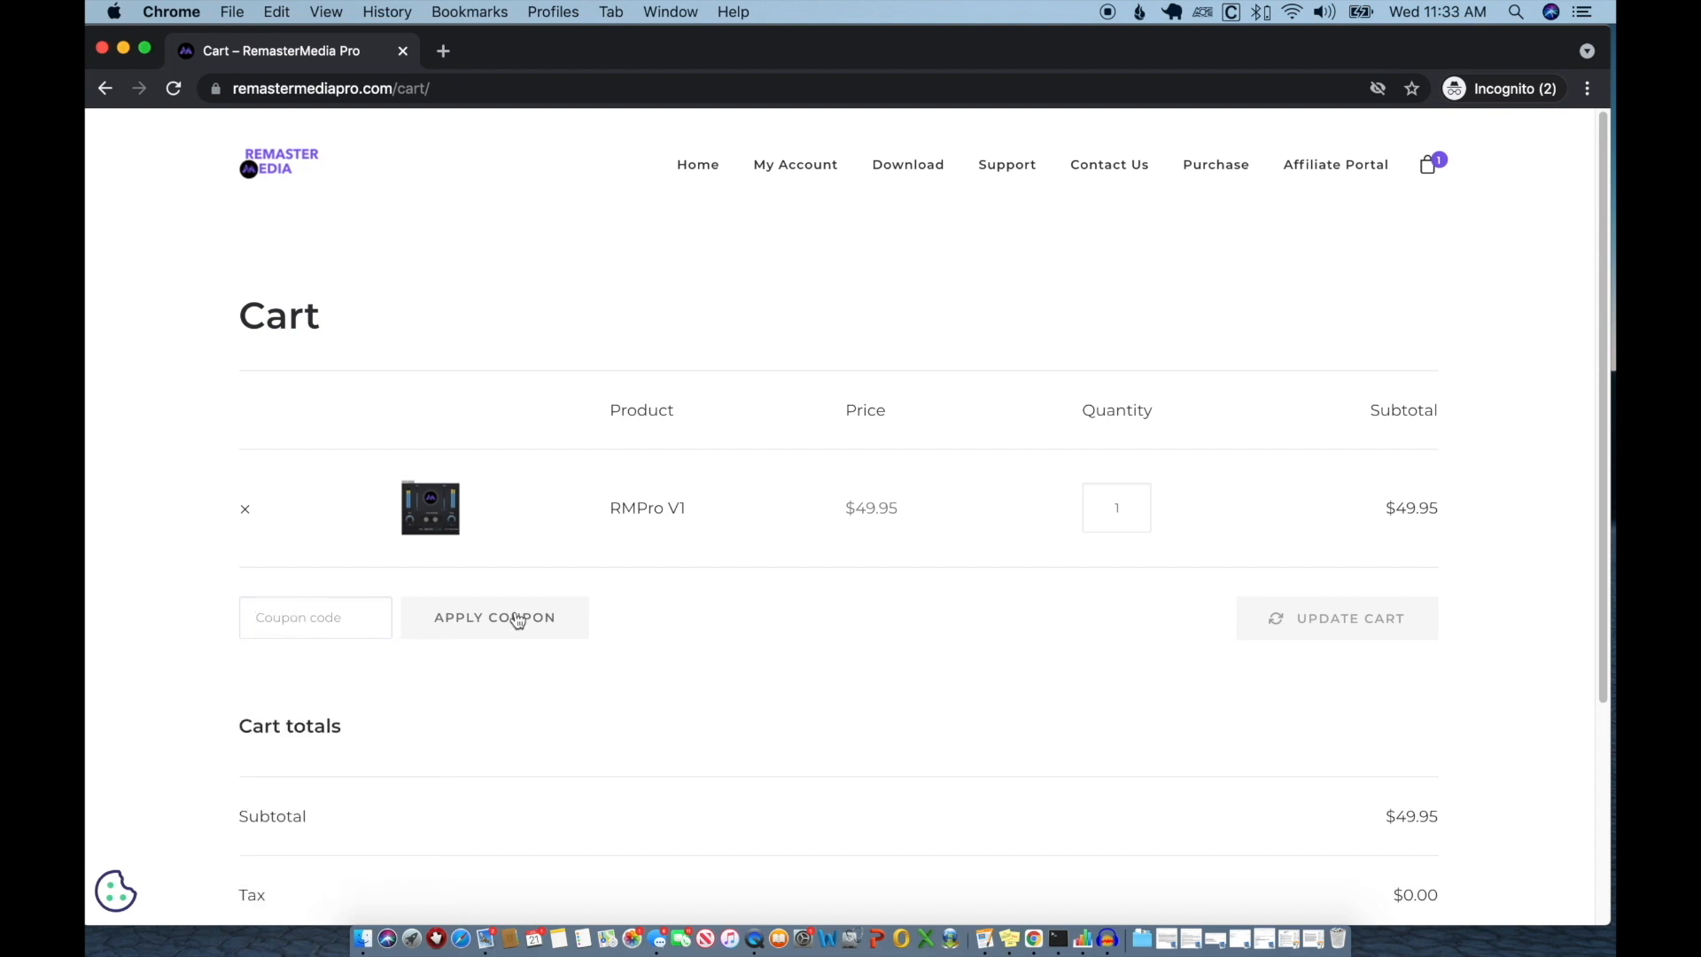
pyautogui.moveTo(925, 629)
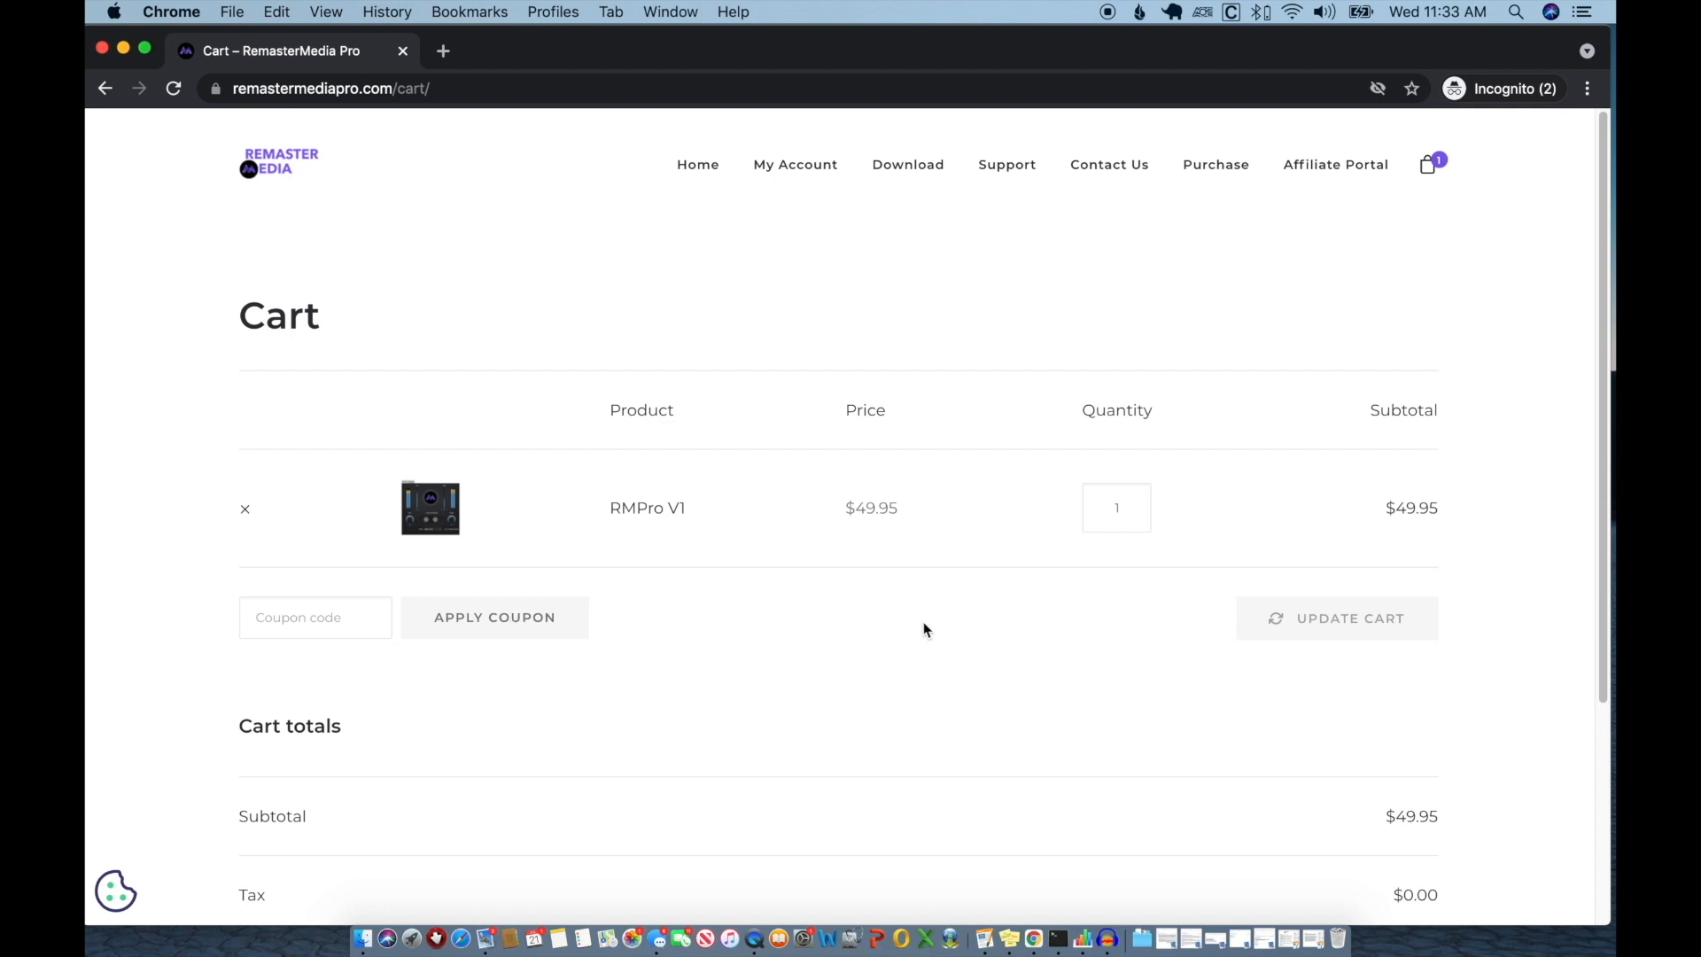
pyautogui.scroll(-3)
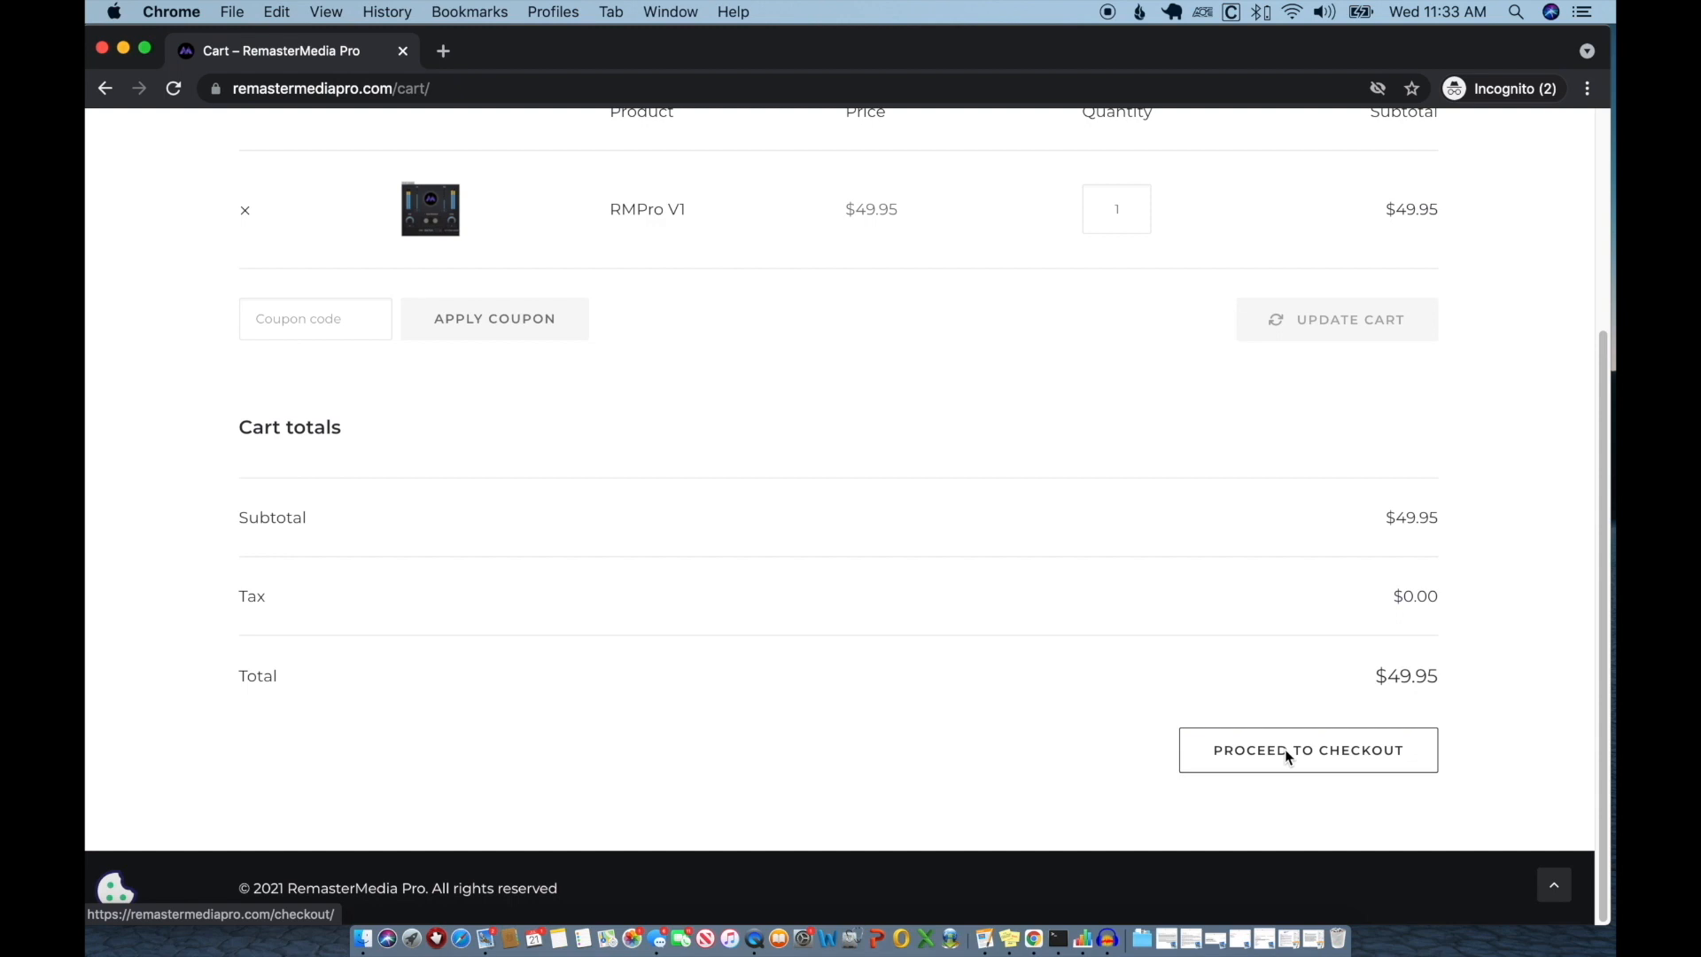
pyautogui.click(1308, 750)
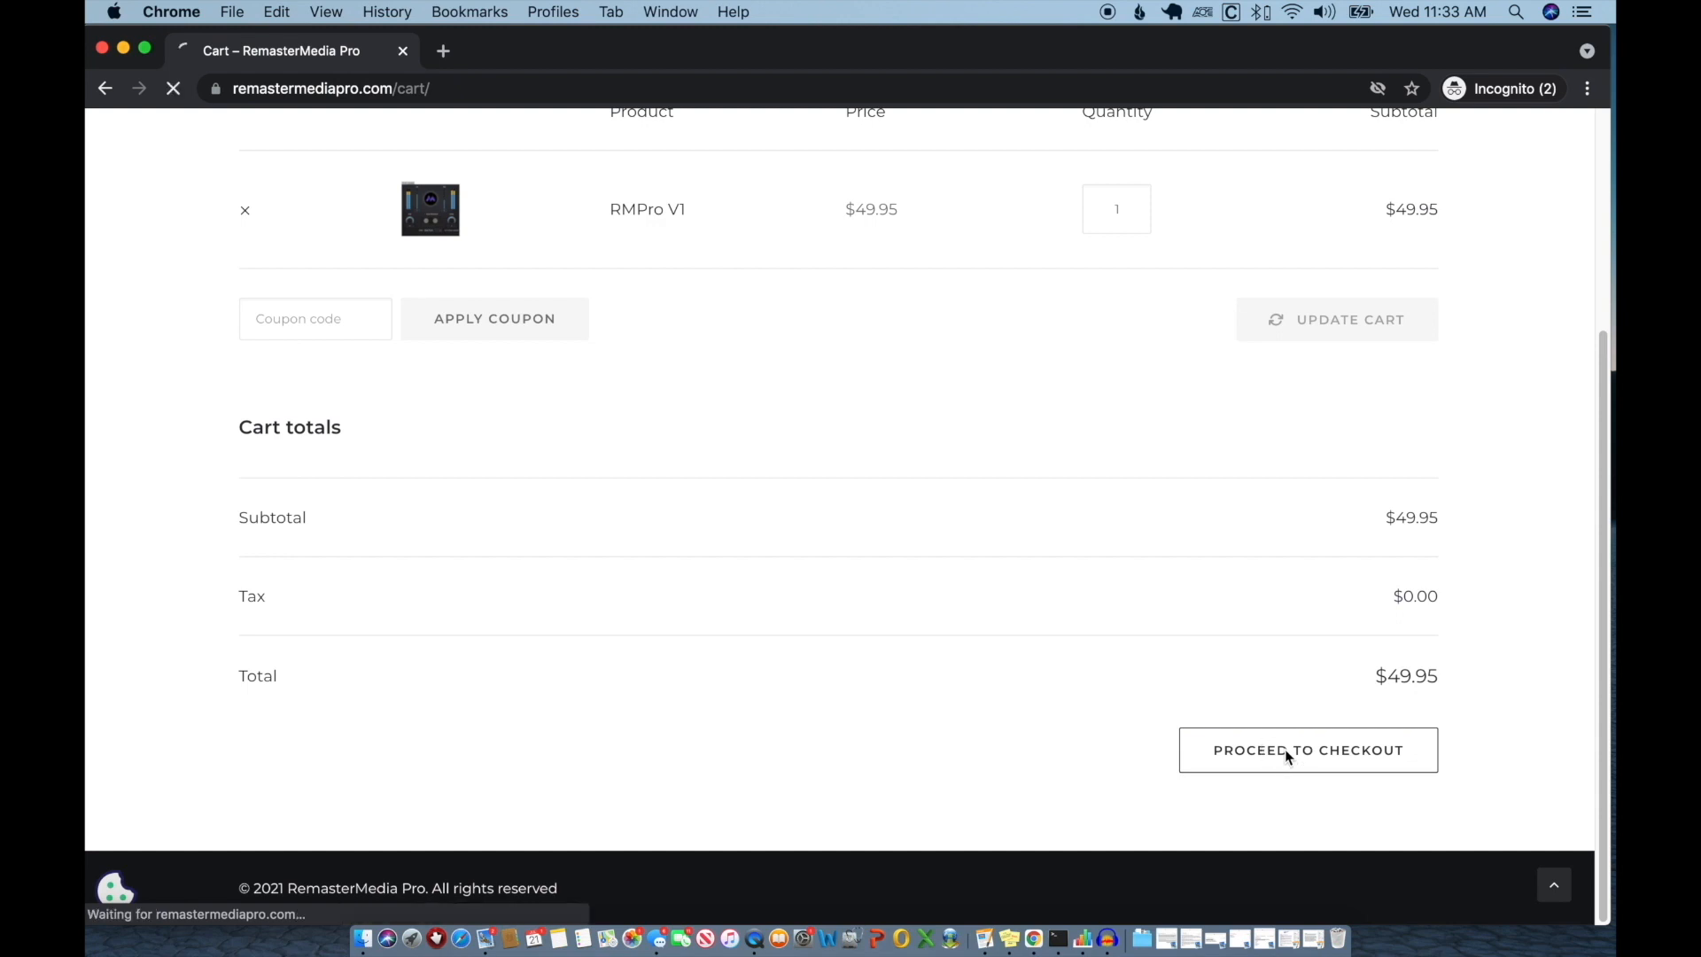
# Load the checkout form and choose PayPal as payment for the $49.95 order
pyautogui.click(1308, 750)
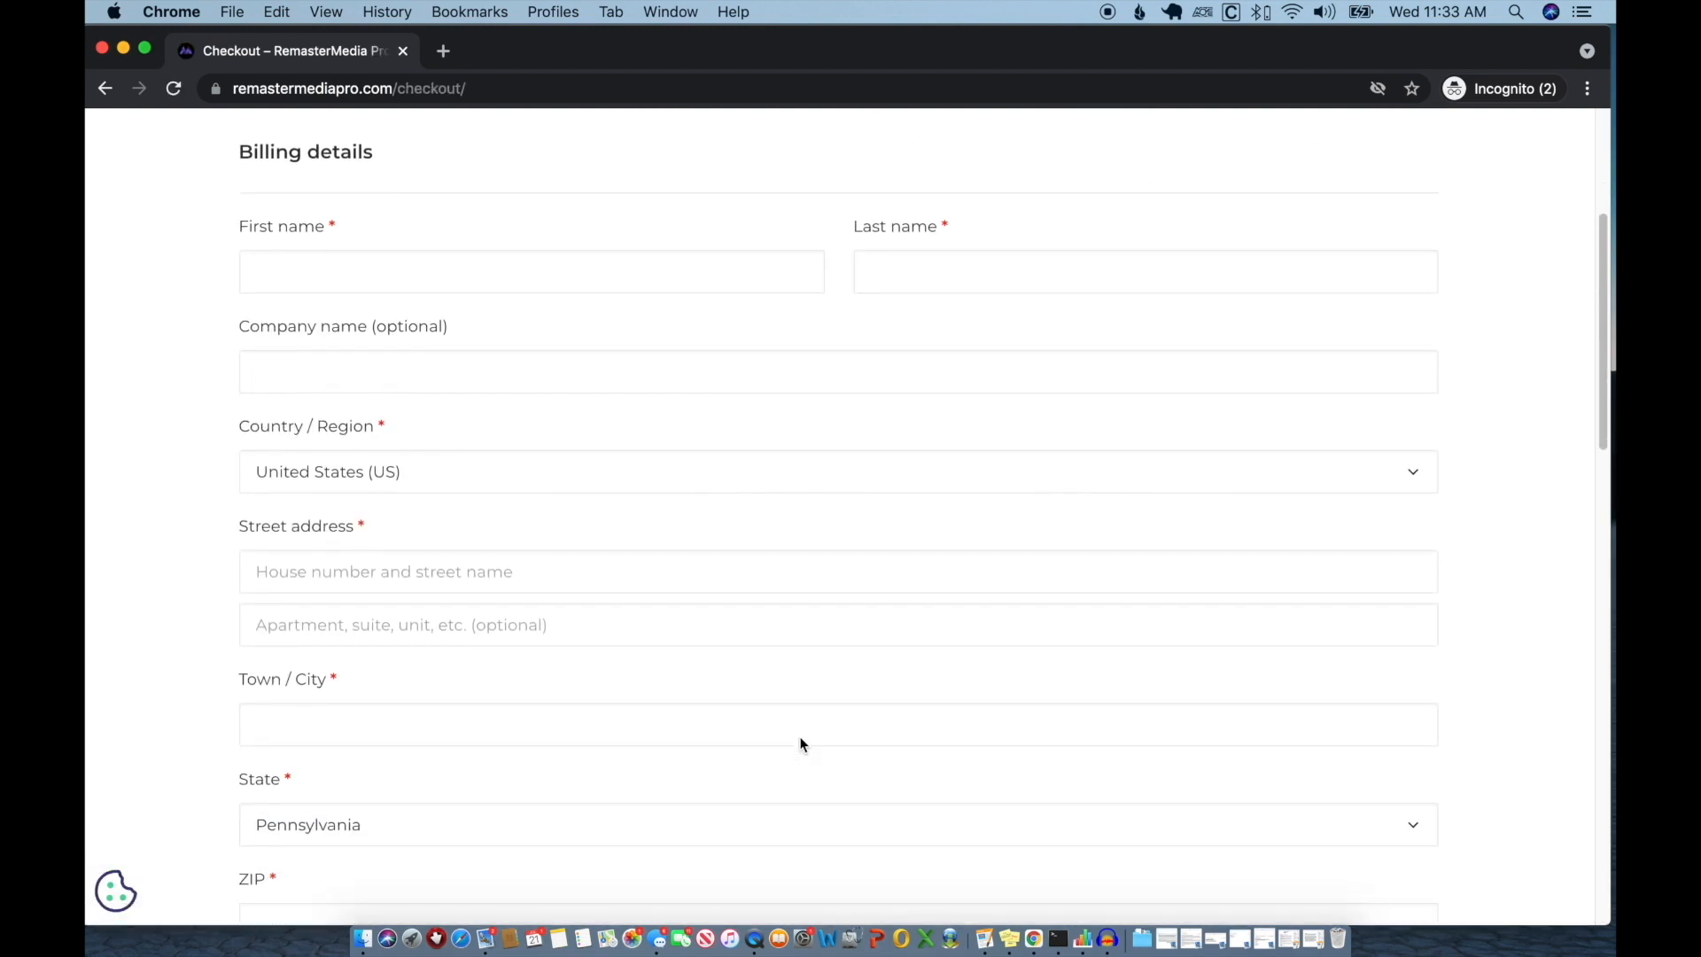
pyautogui.scroll(-3)
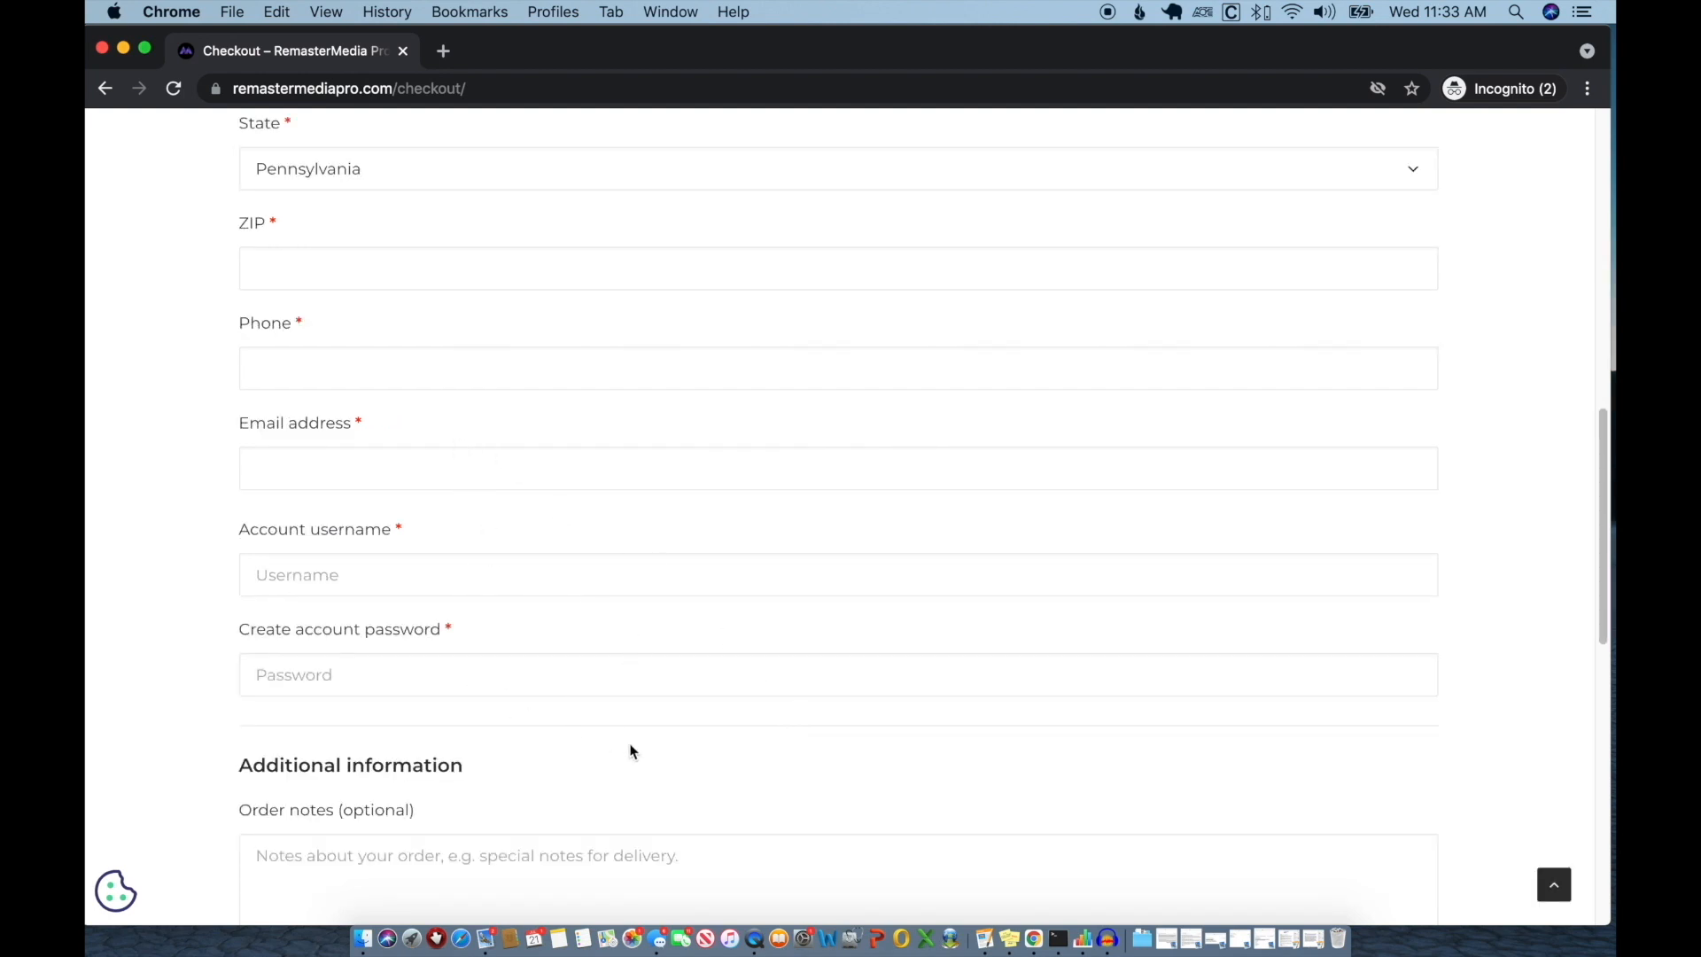
pyautogui.scroll(-3)
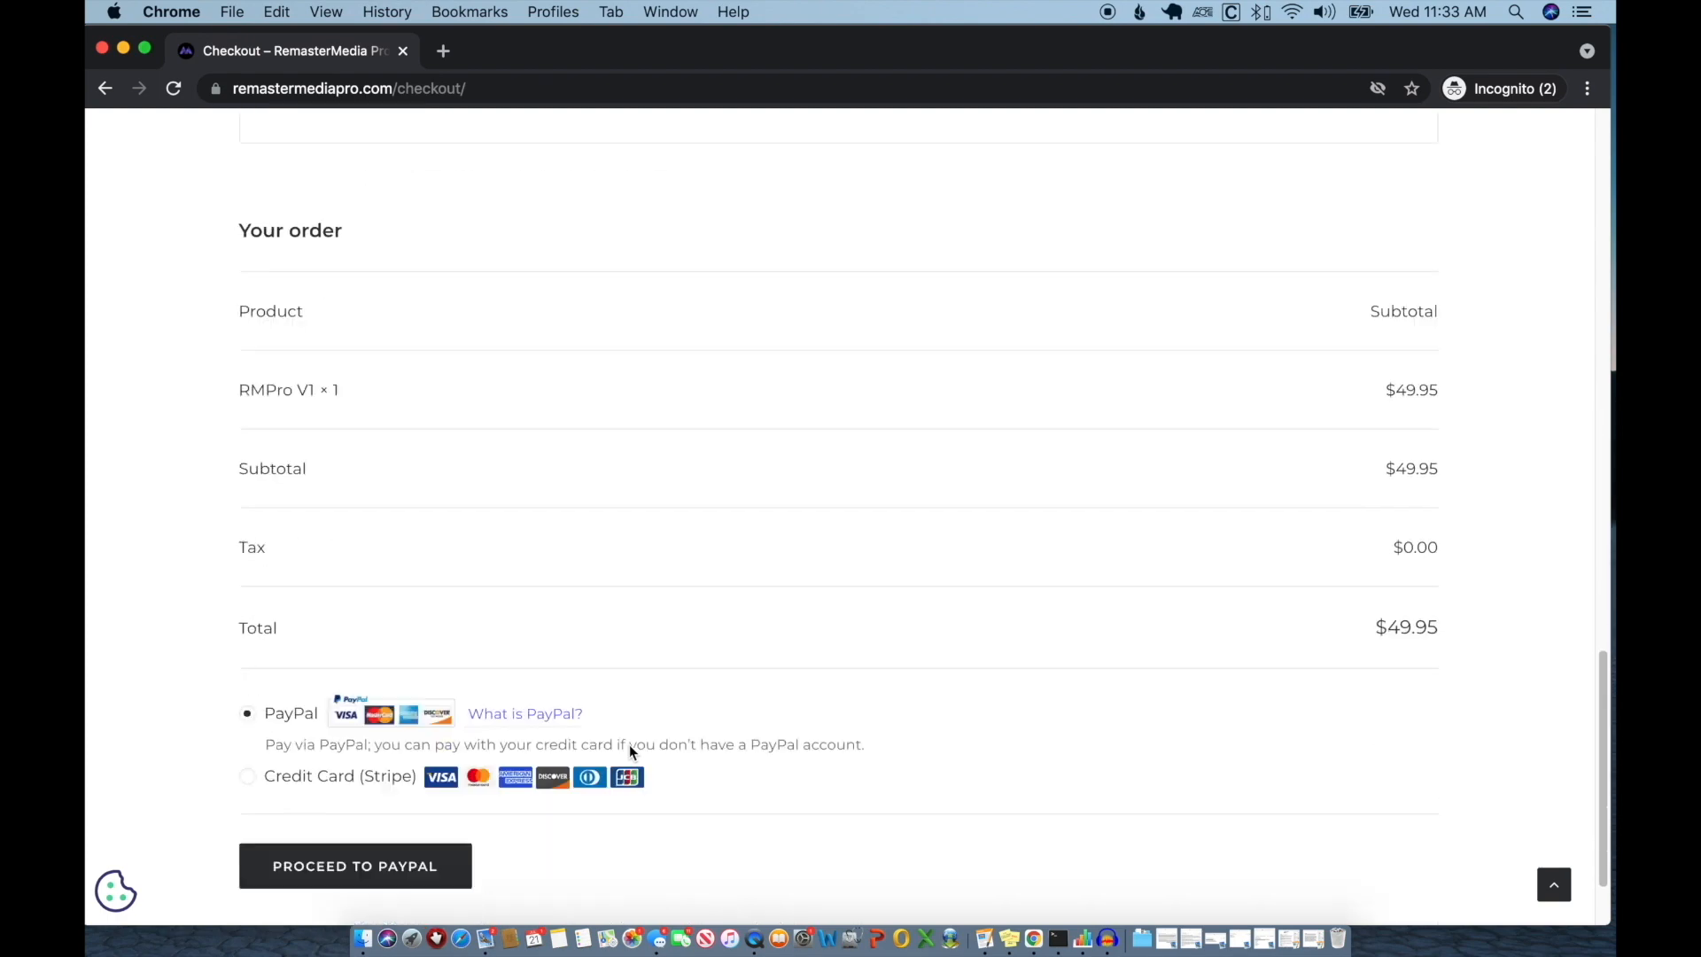
pyautogui.scroll(-3)
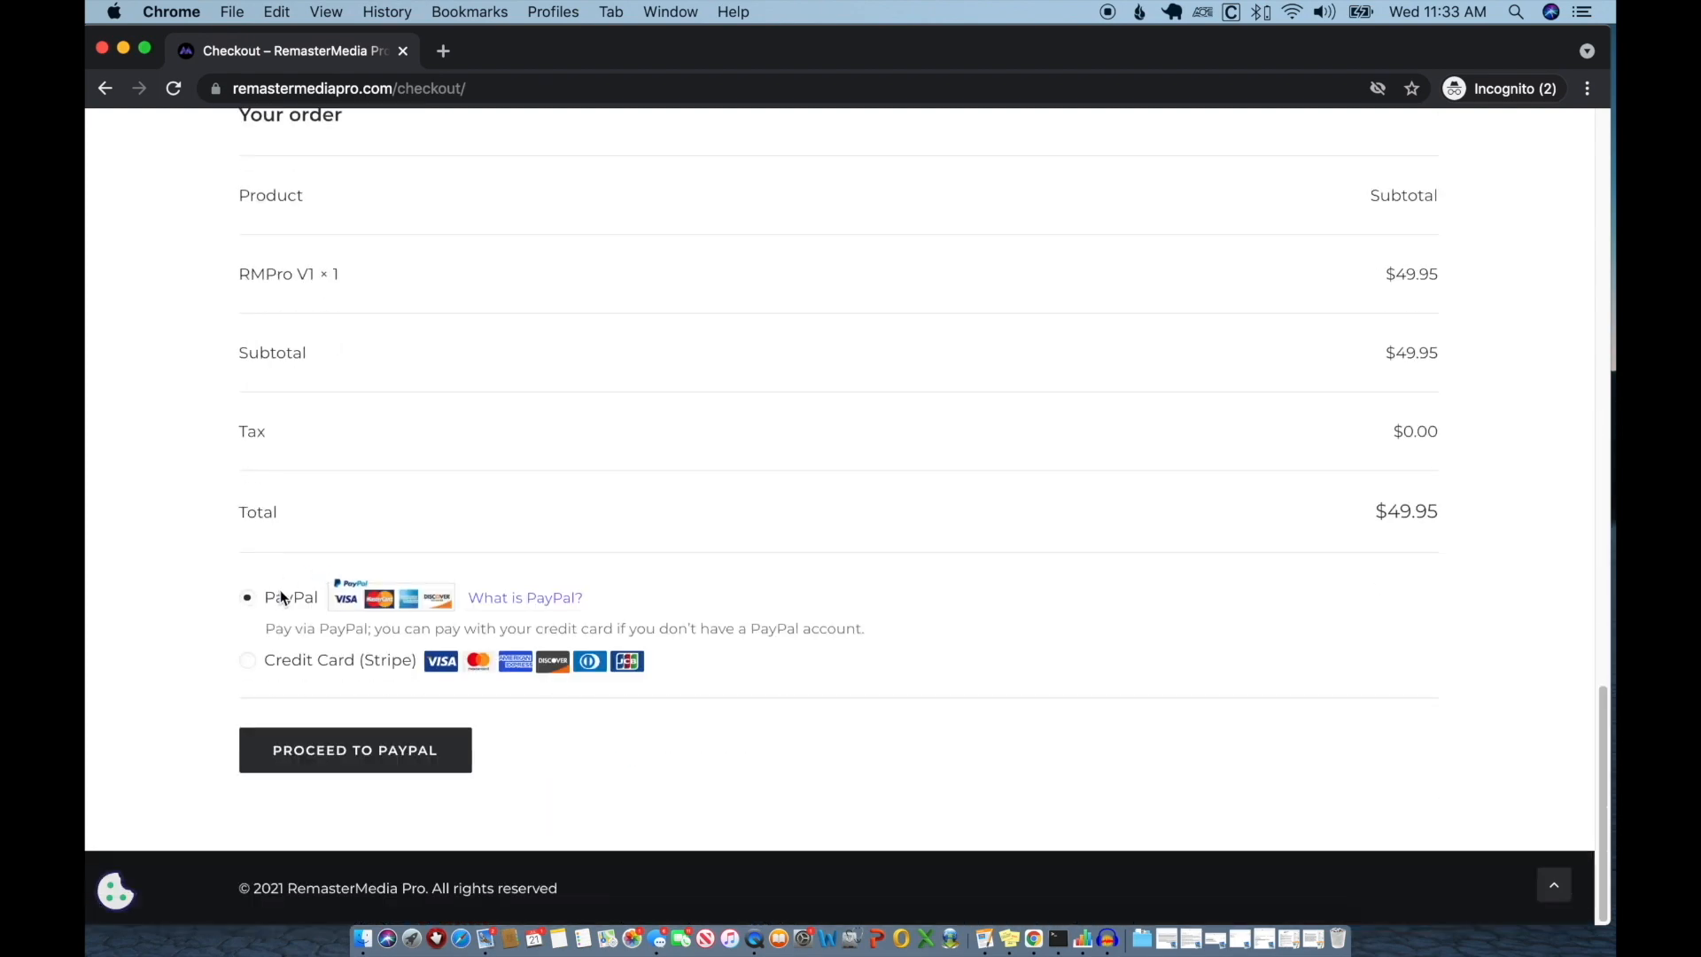
pyautogui.click(248, 659)
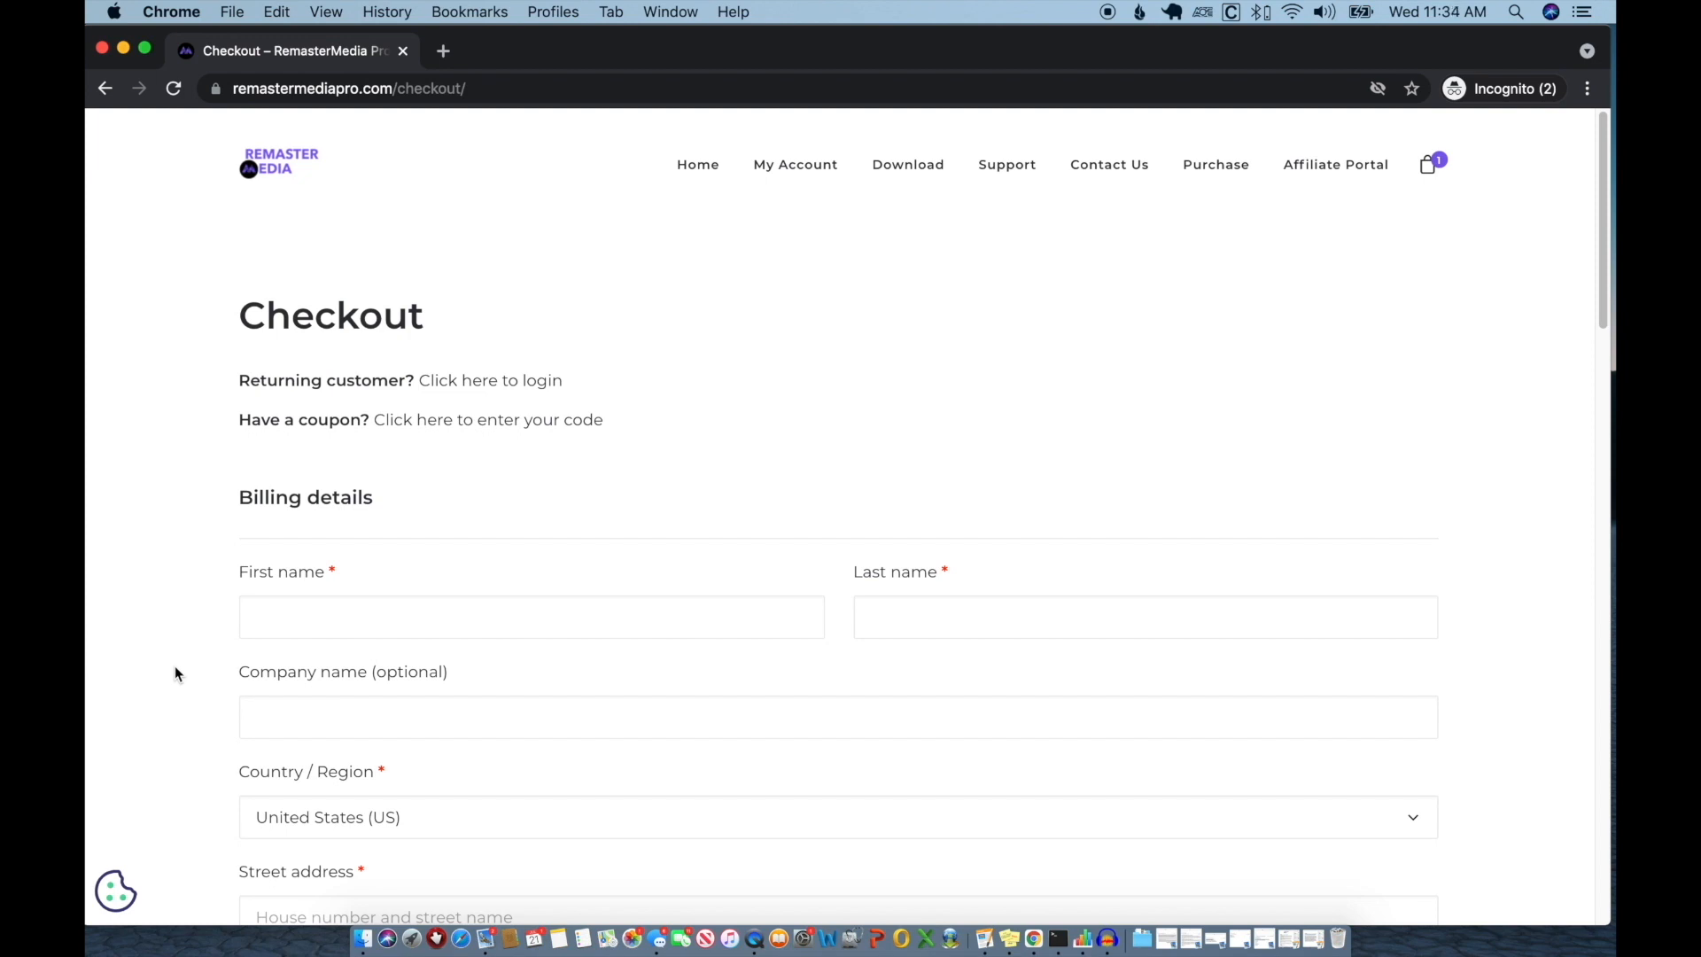
pyautogui.moveTo(877, 246)
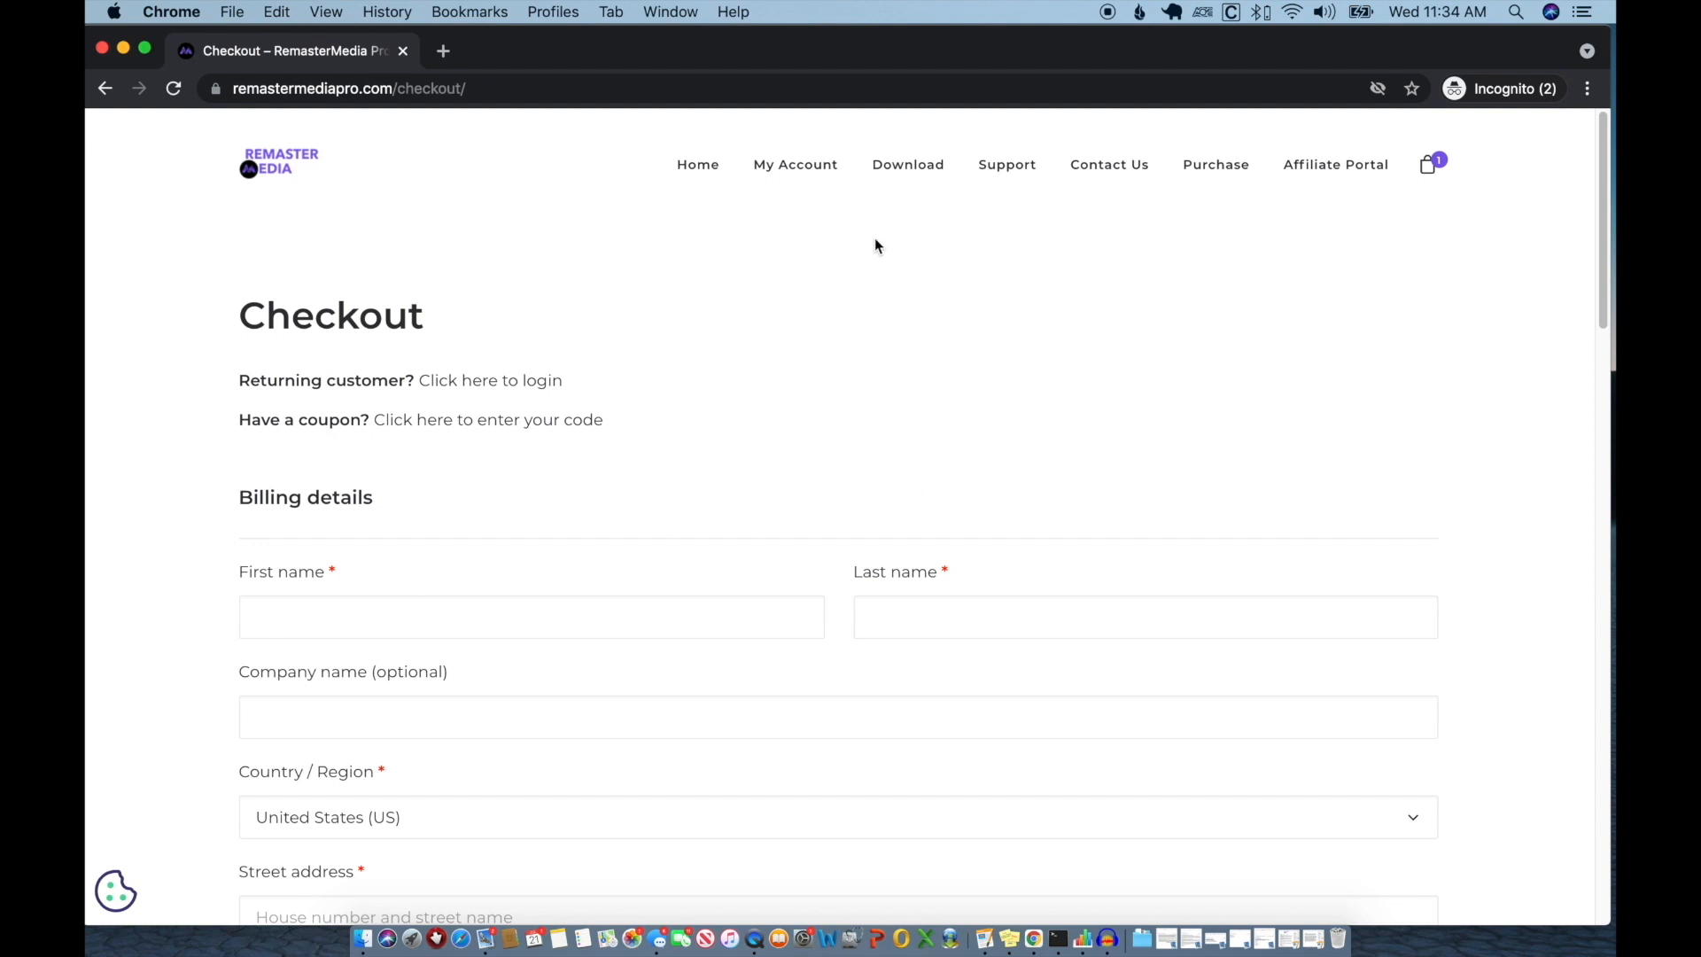
pyautogui.moveTo(796, 164)
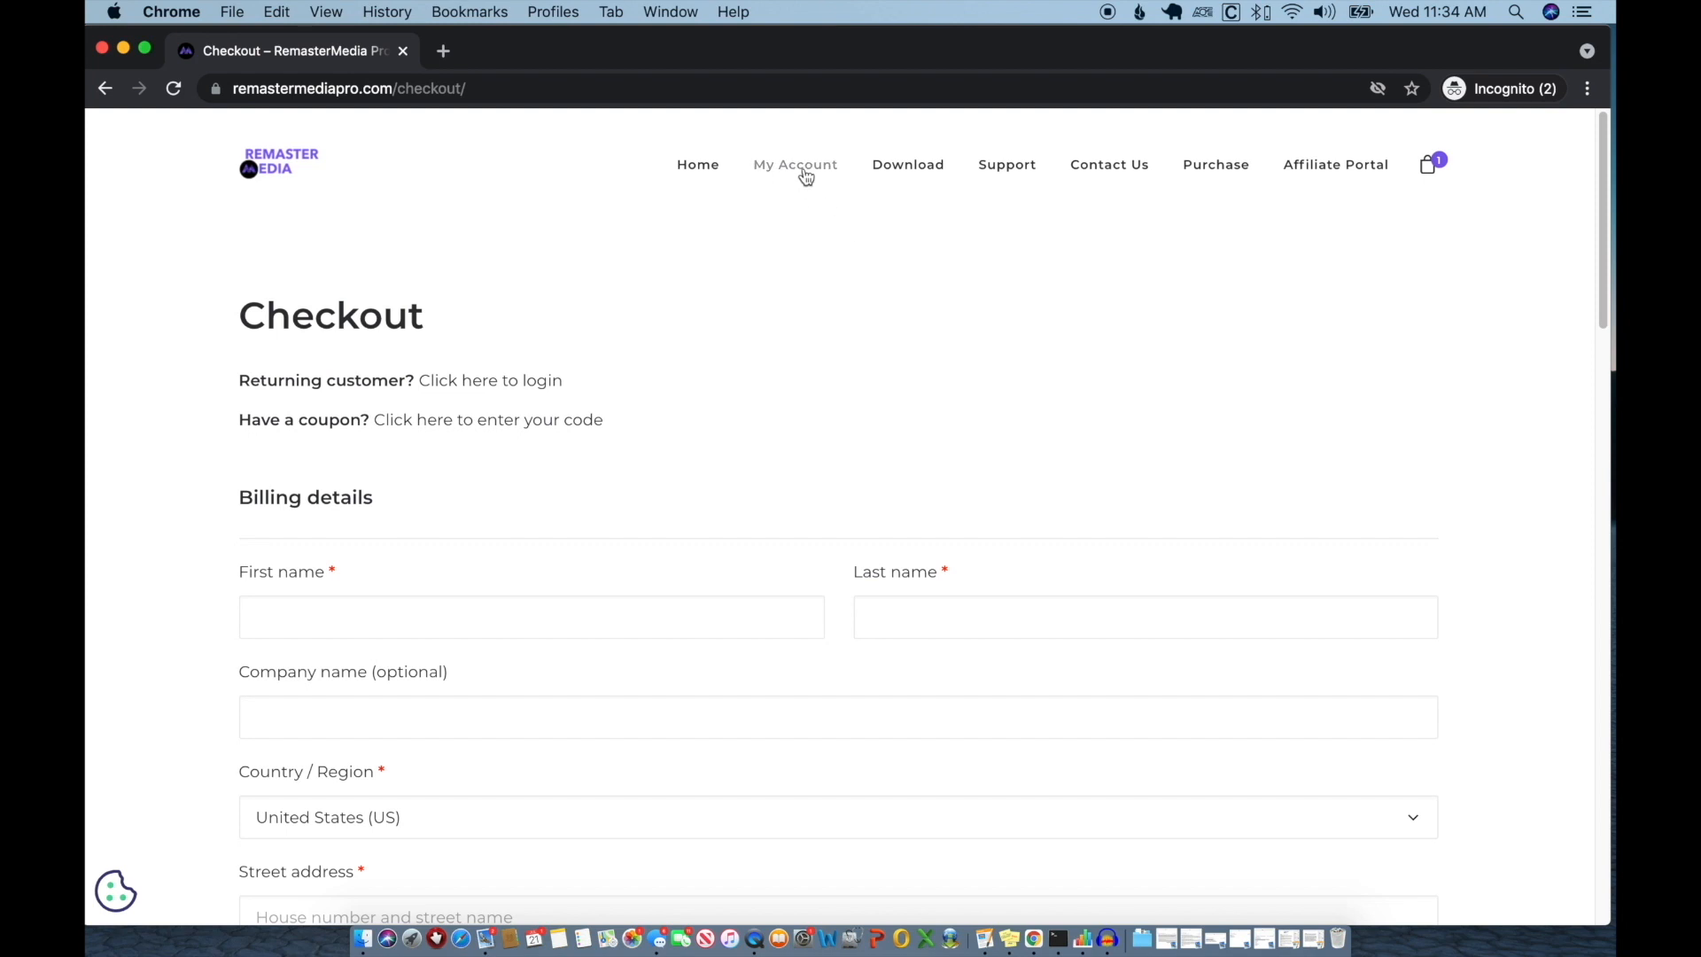
# Log in to the RemasterMedia account via My Account
pyautogui.click(795, 163)
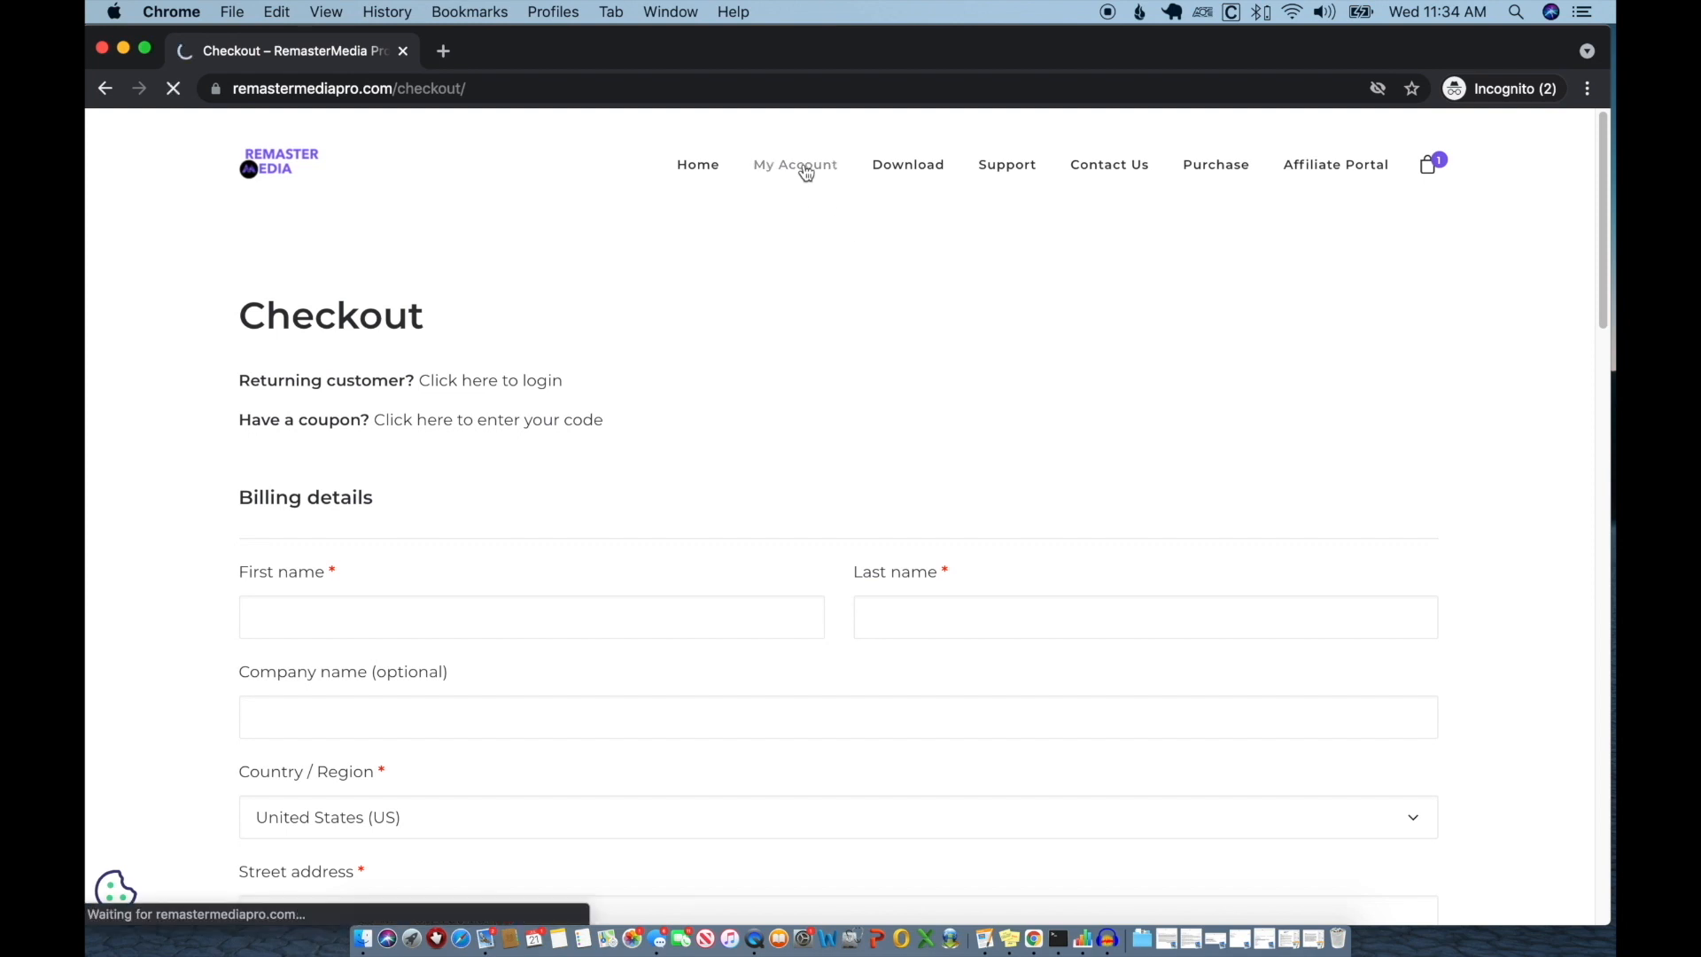
pyautogui.click(796, 163)
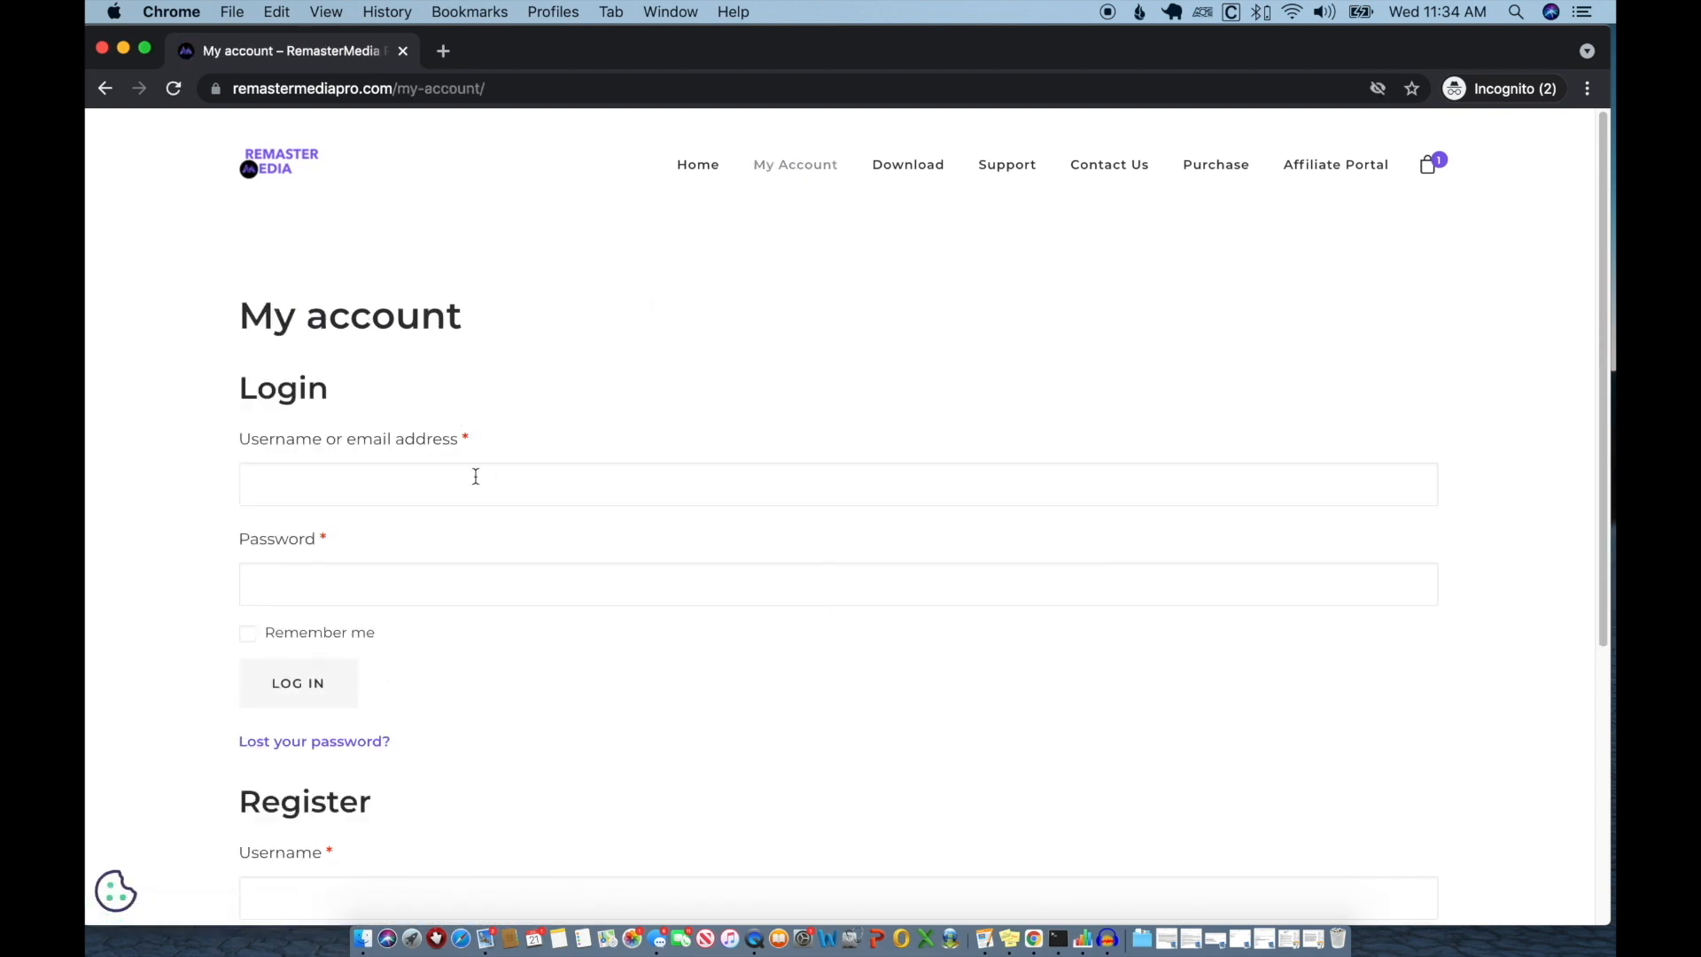
pyautogui.click(297, 682)
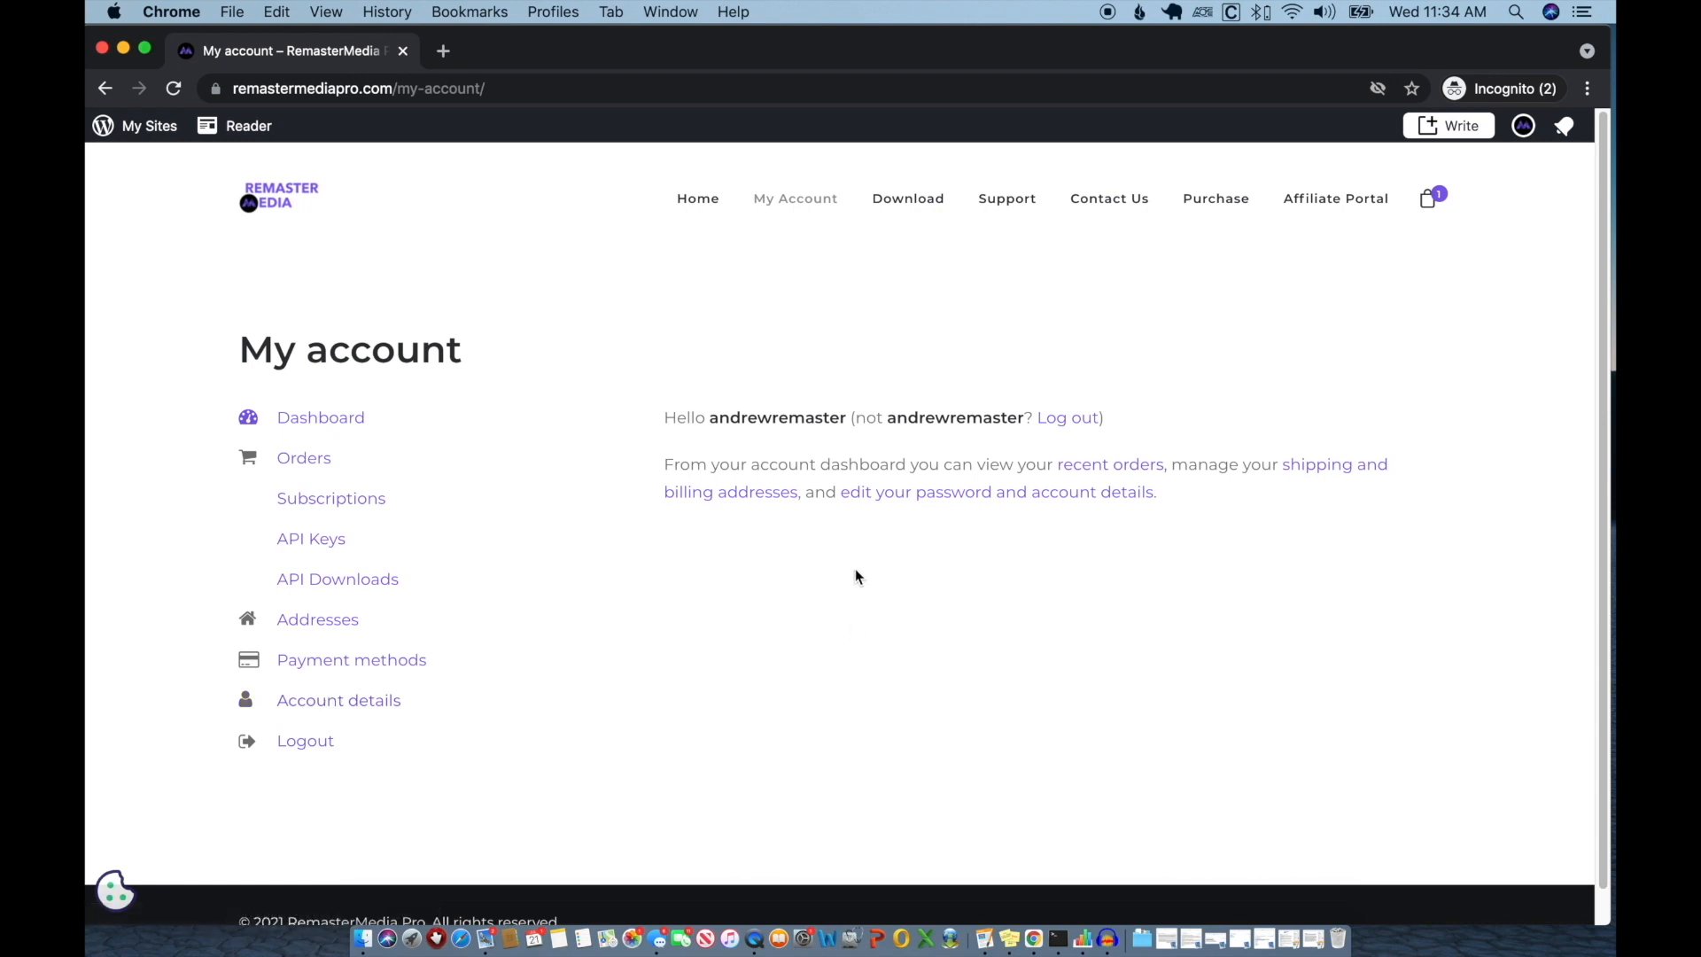
pyautogui.moveTo(705, 539)
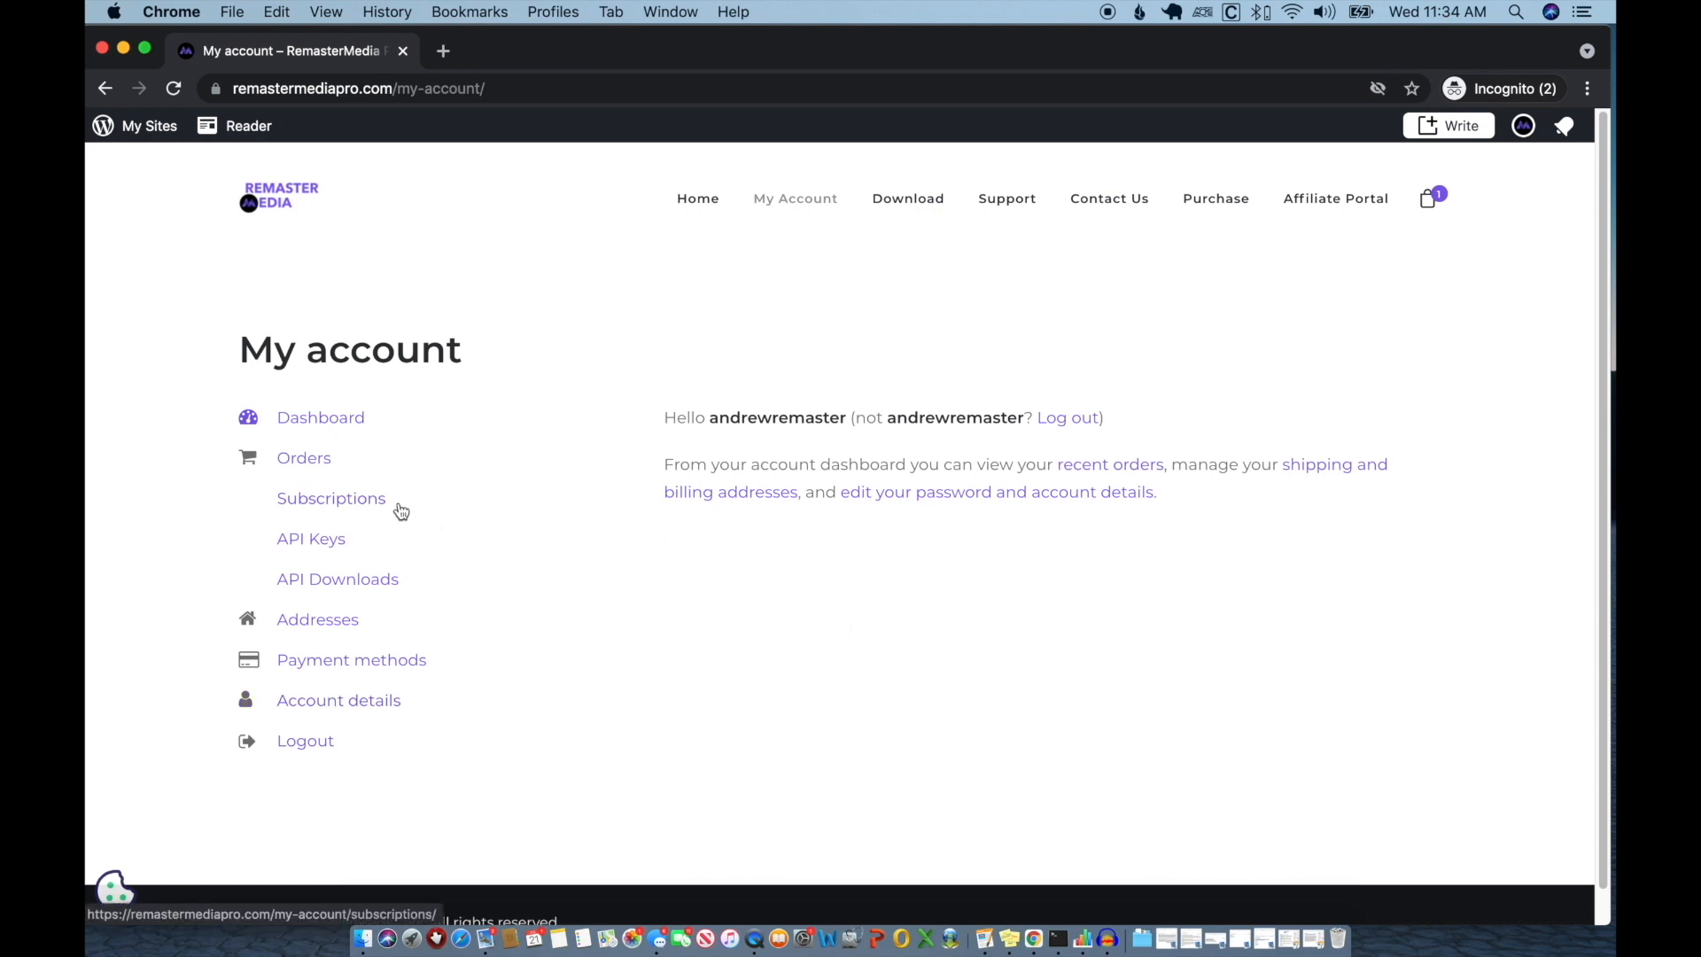
pyautogui.moveTo(310, 539)
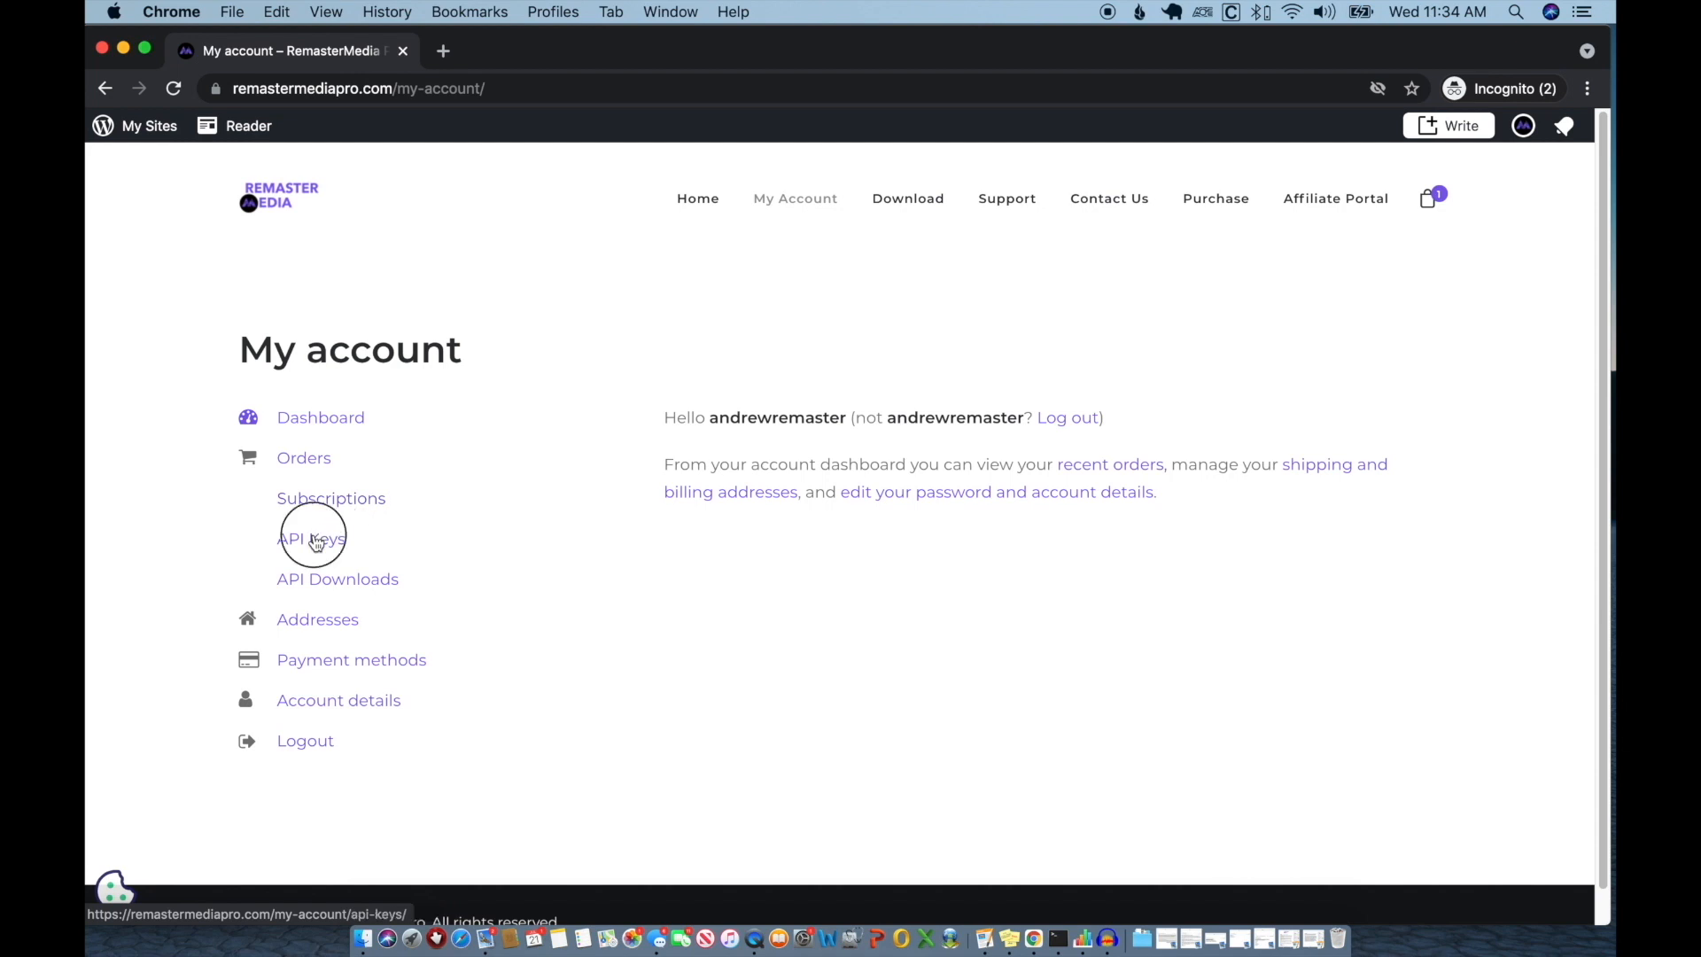
# Show the account's API Keys page and select the master API key for copying
pyautogui.click(310, 539)
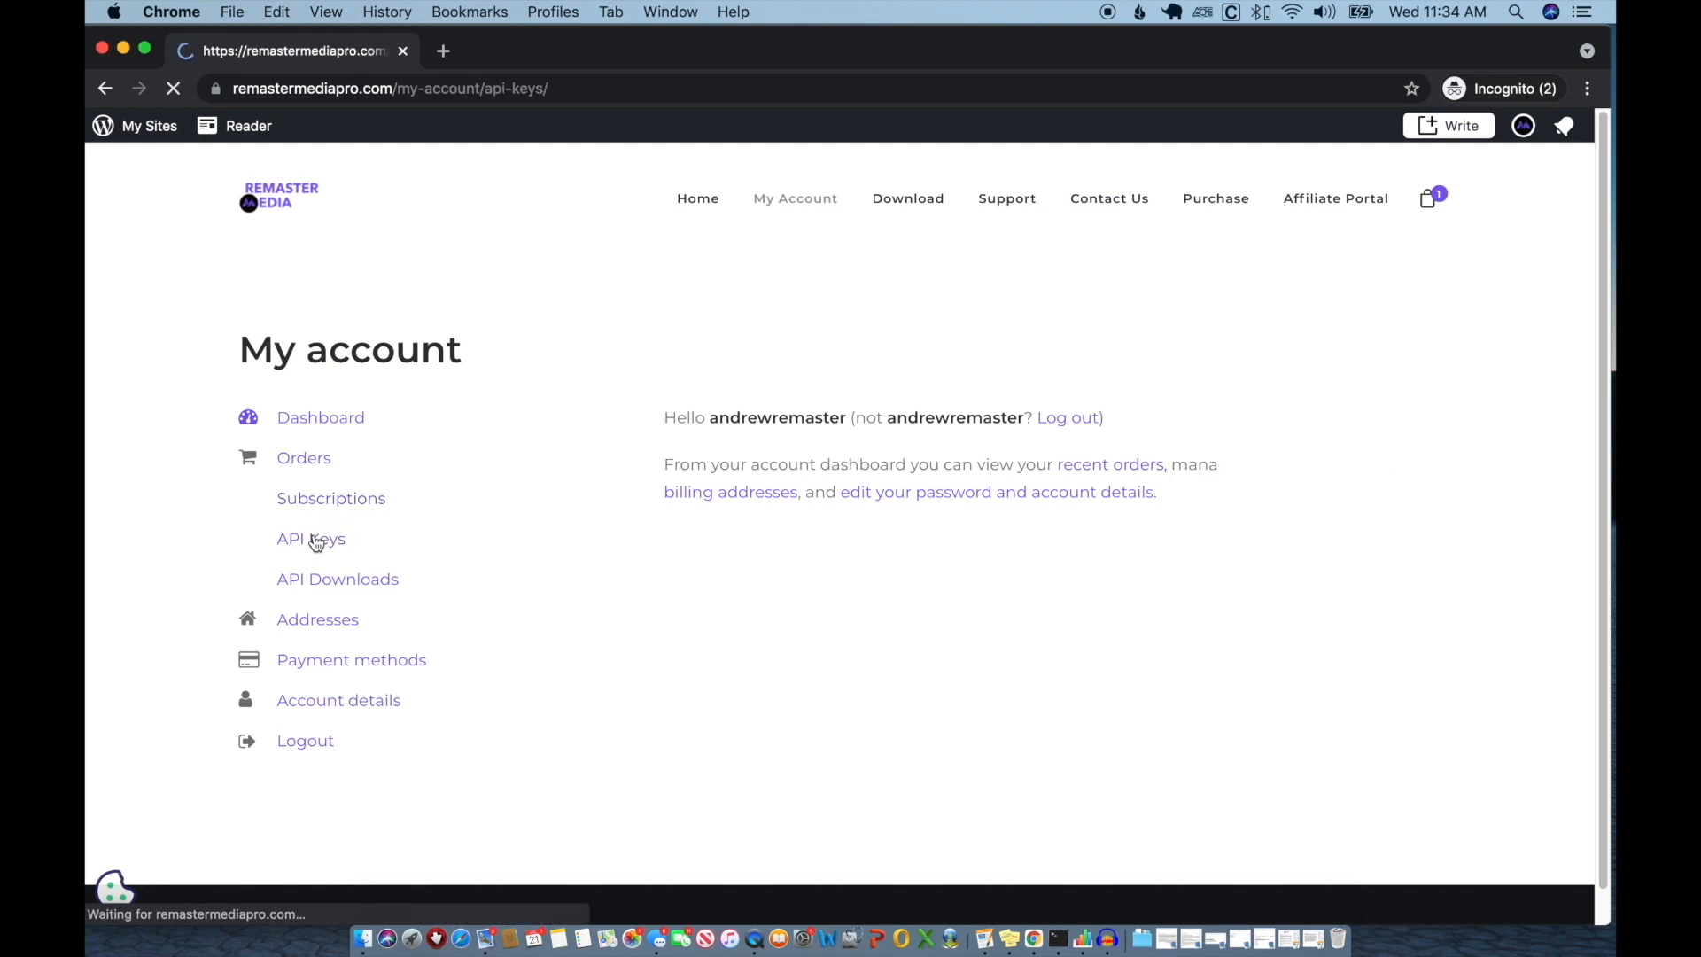
pyautogui.click(310, 539)
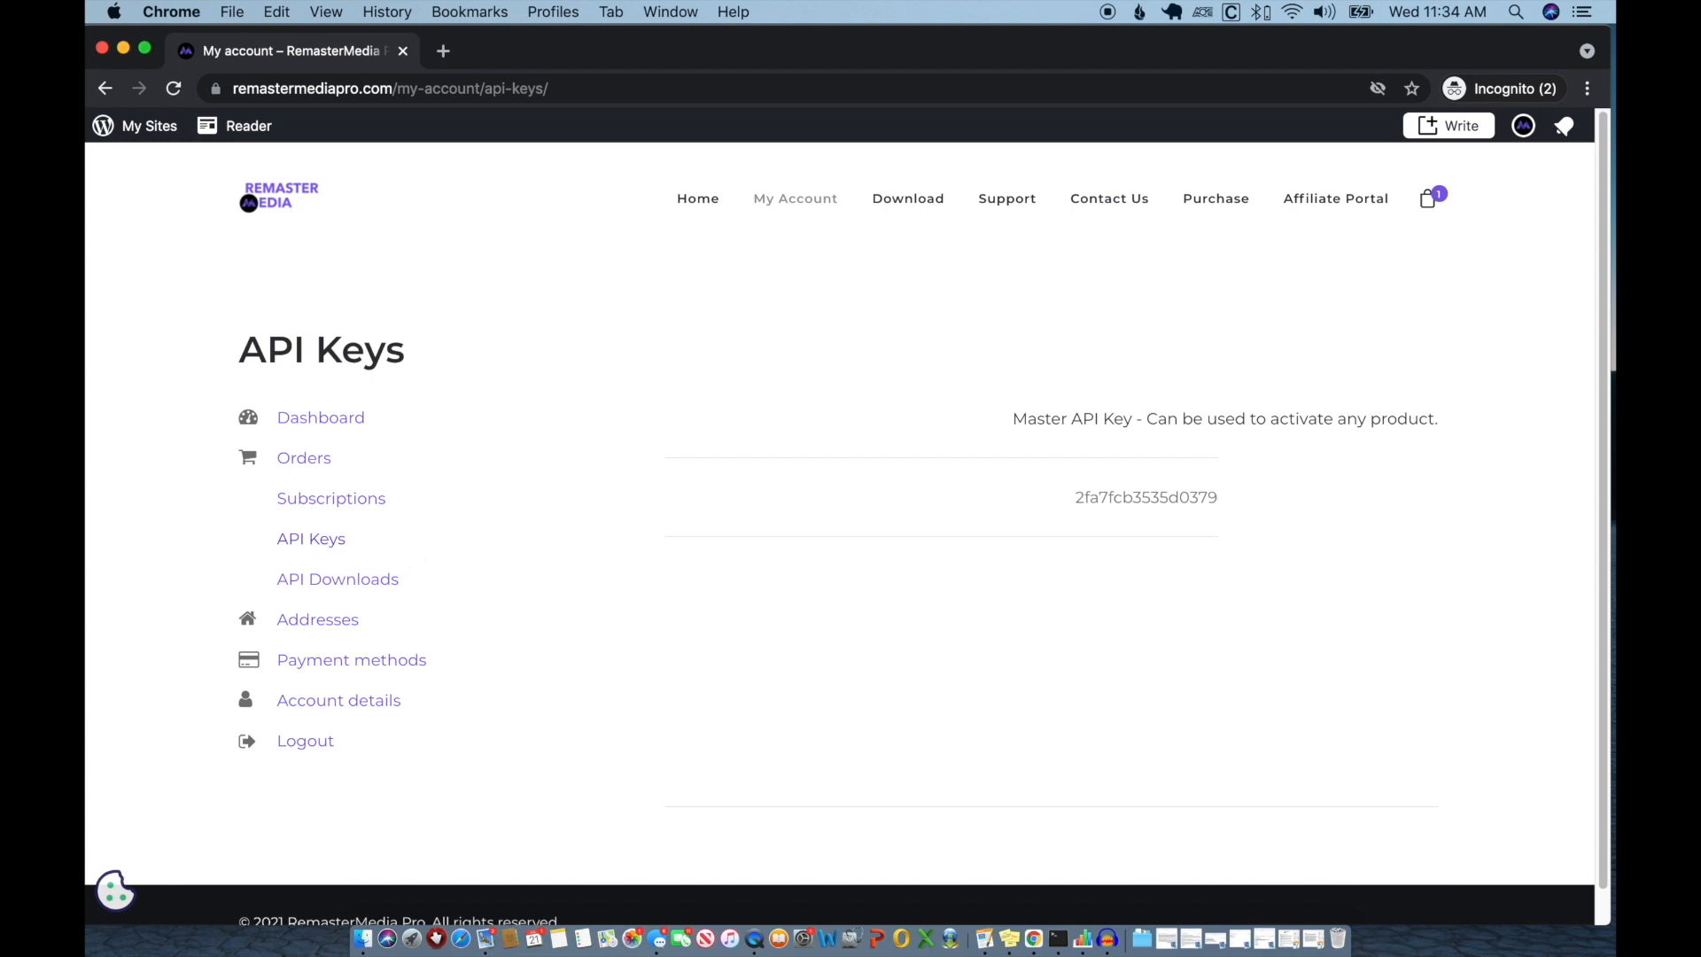
pyautogui.click(1071, 496)
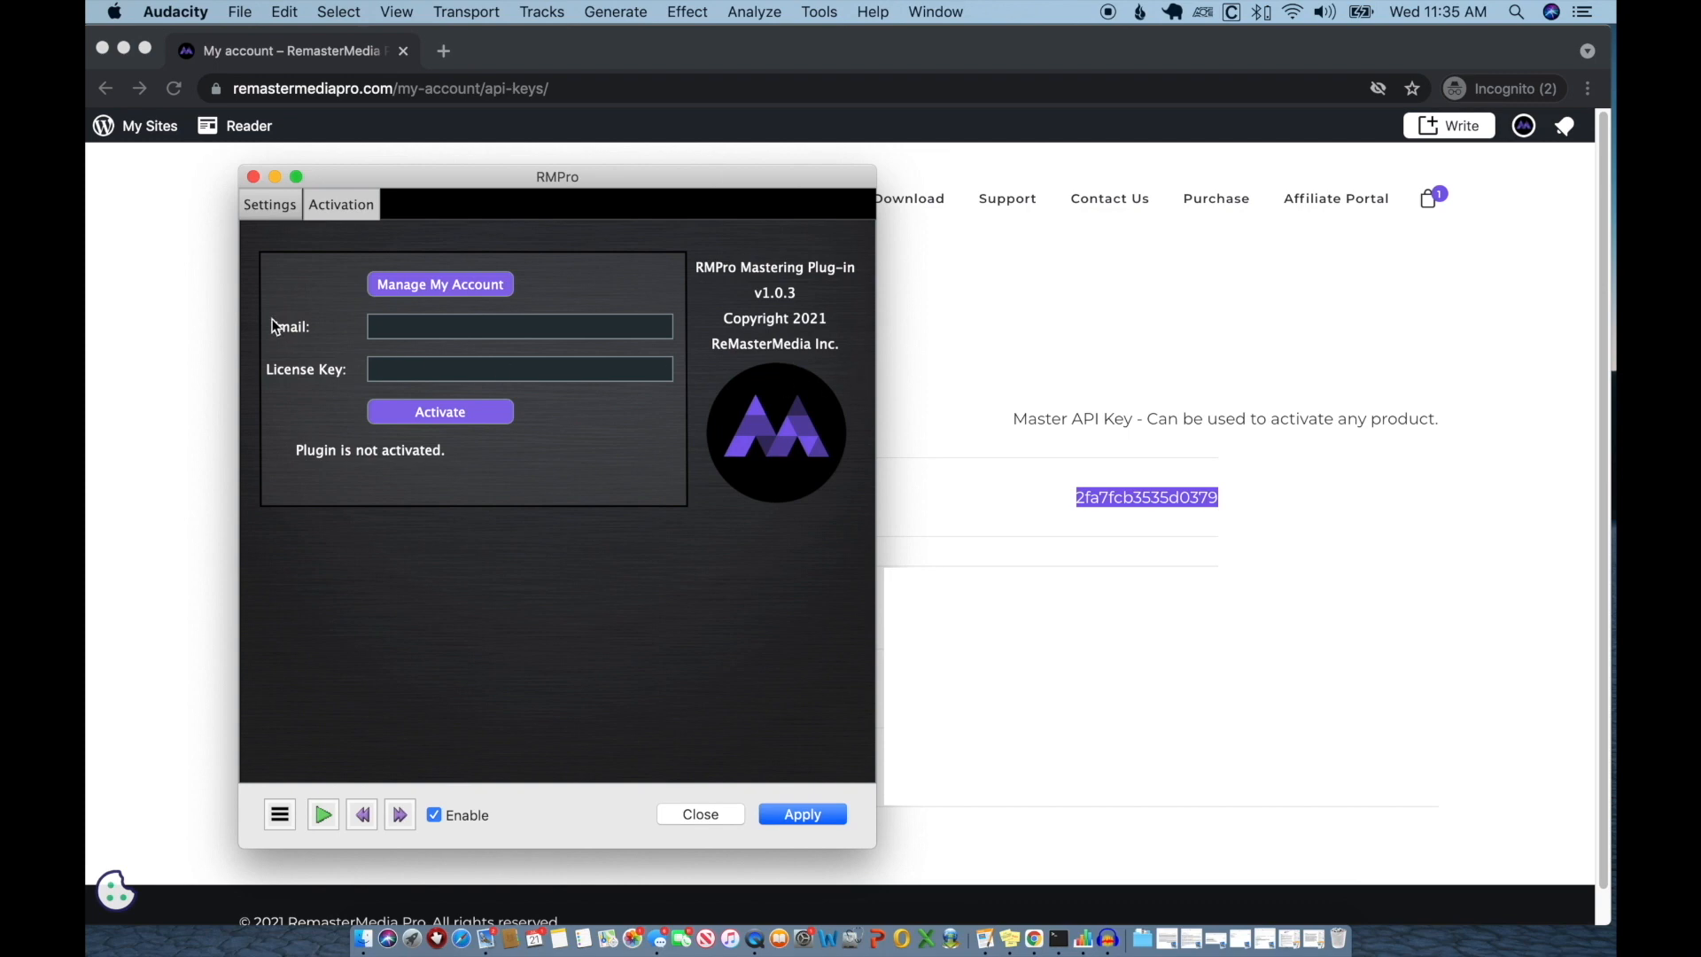
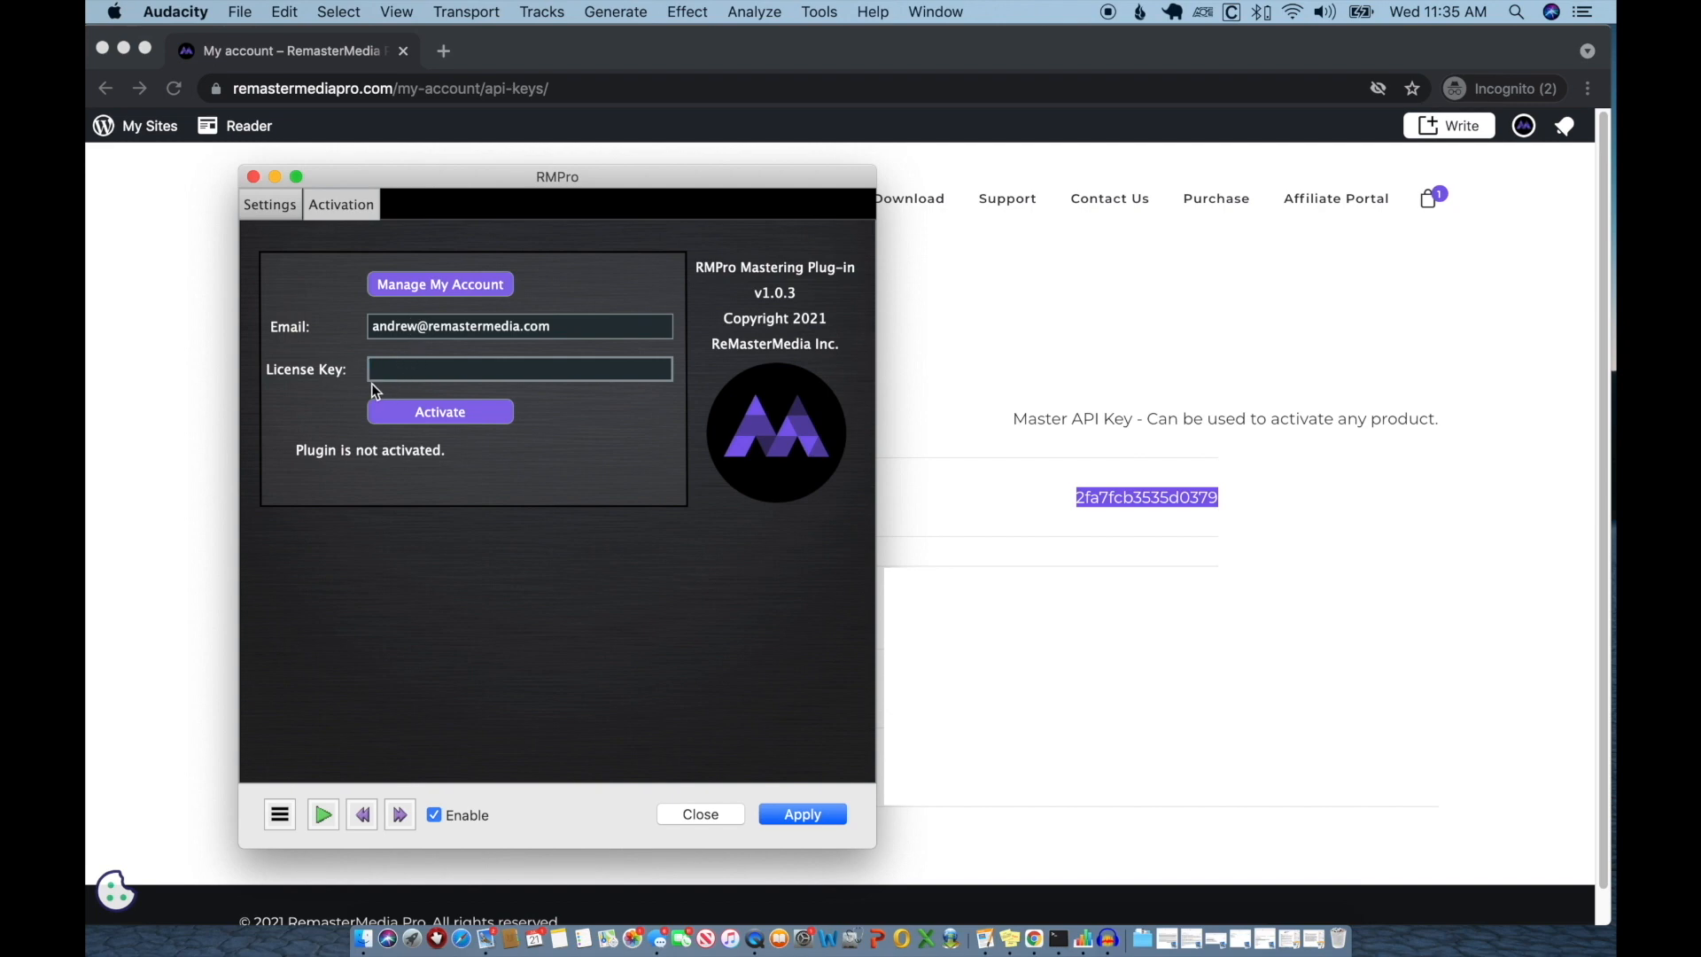
# Paste the copied master API key into the RMPro License Key field
pyautogui.click(519, 369)
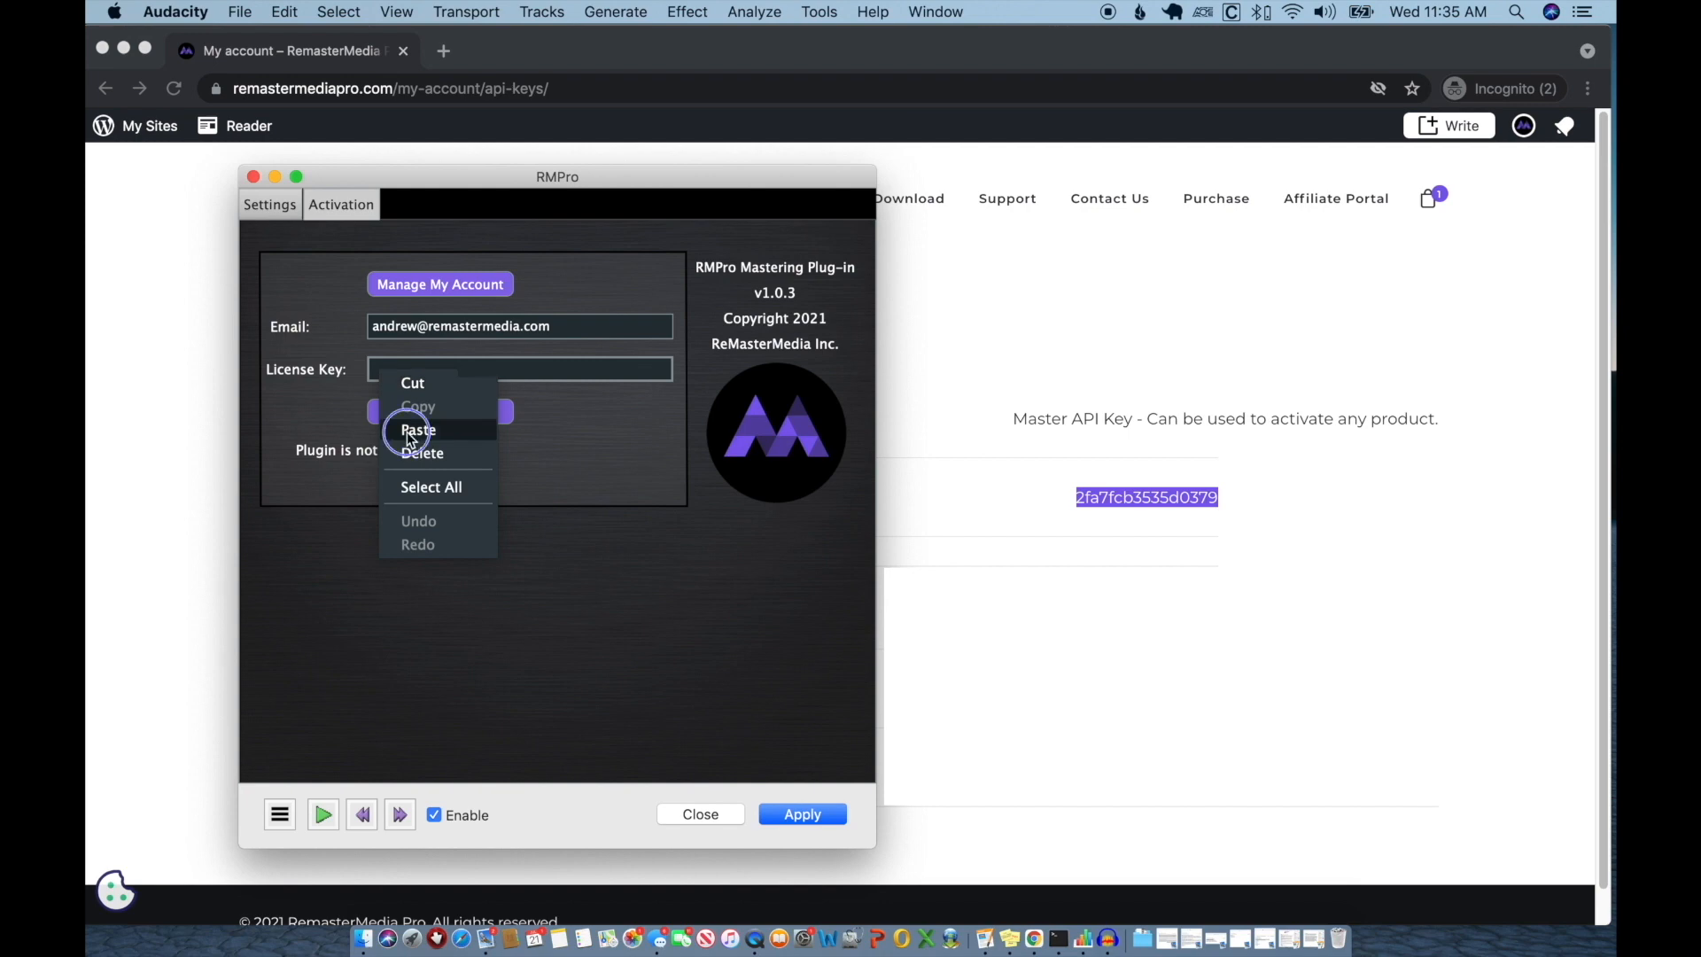
pyautogui.click(418, 428)
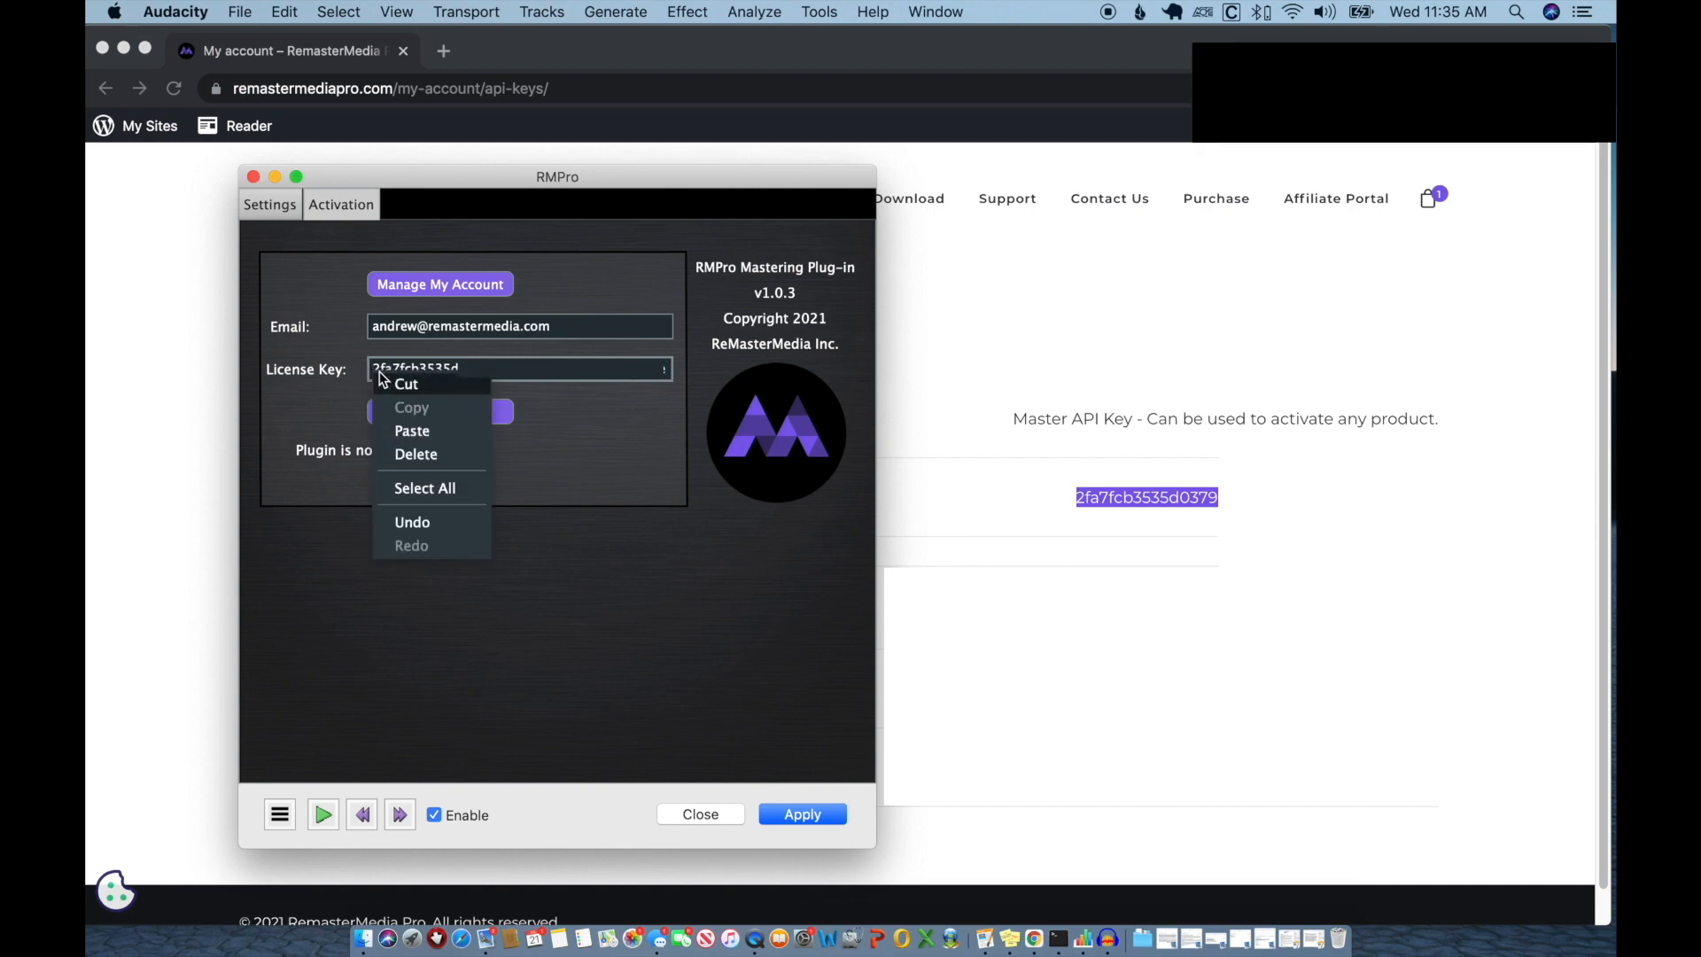
pyautogui.moveTo(411, 431)
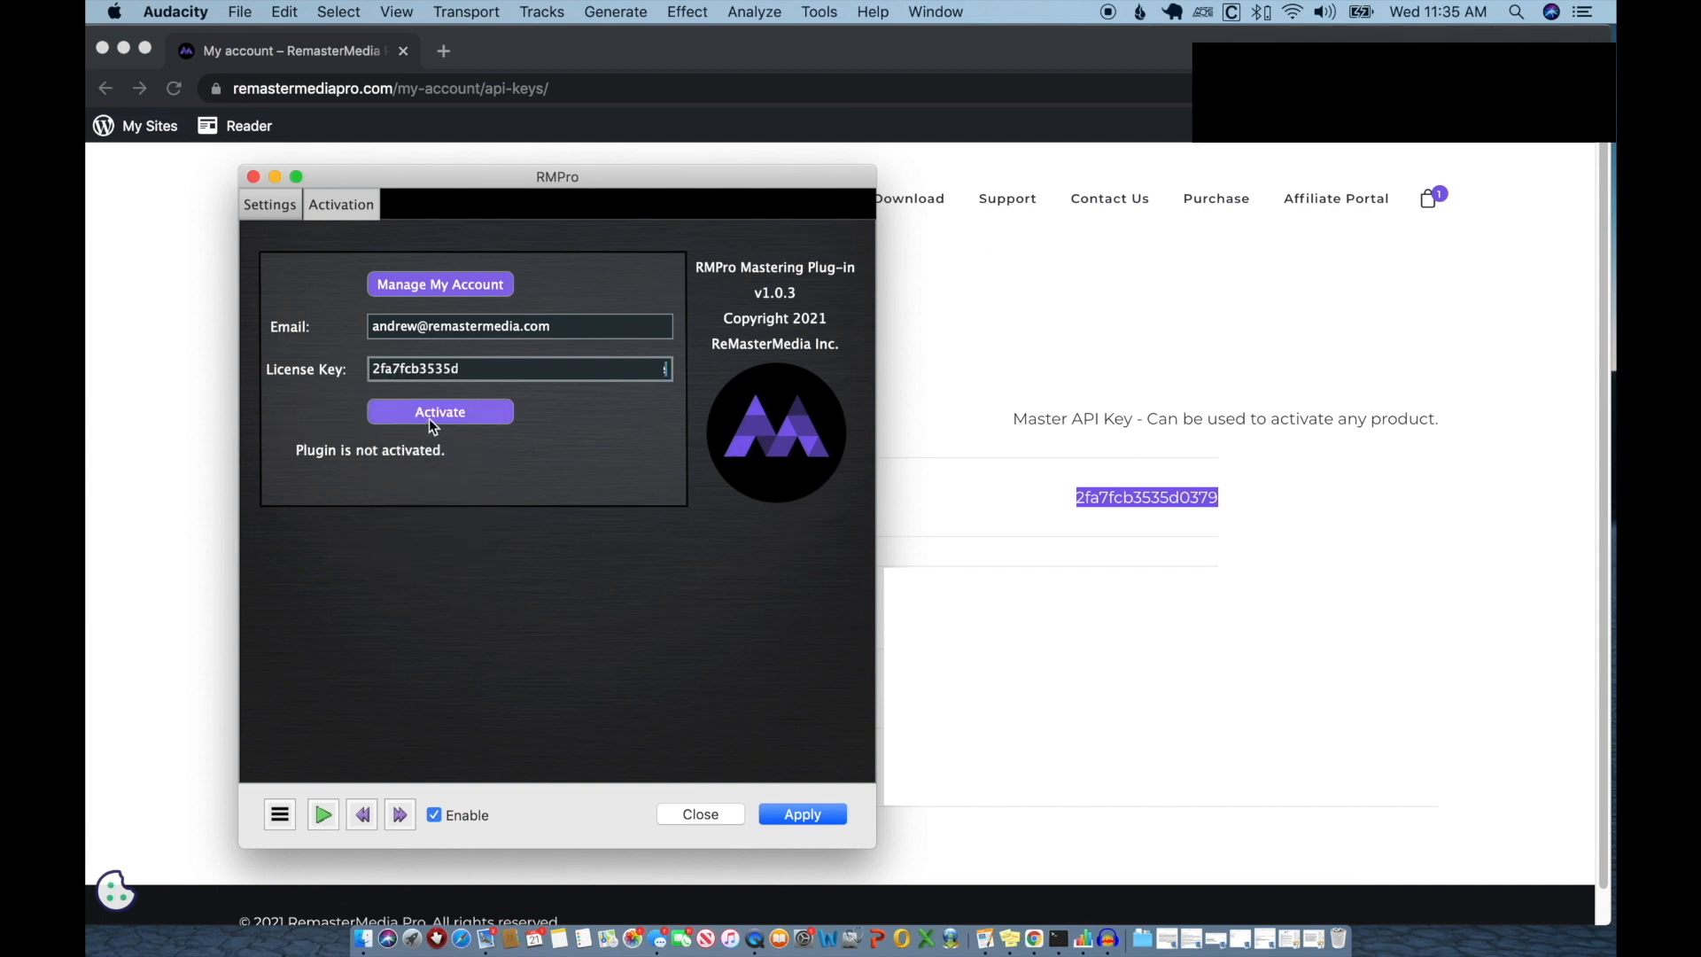
# Activate RMPro with the email and key, confirming 'Plugin is activated'
pyautogui.click(440, 411)
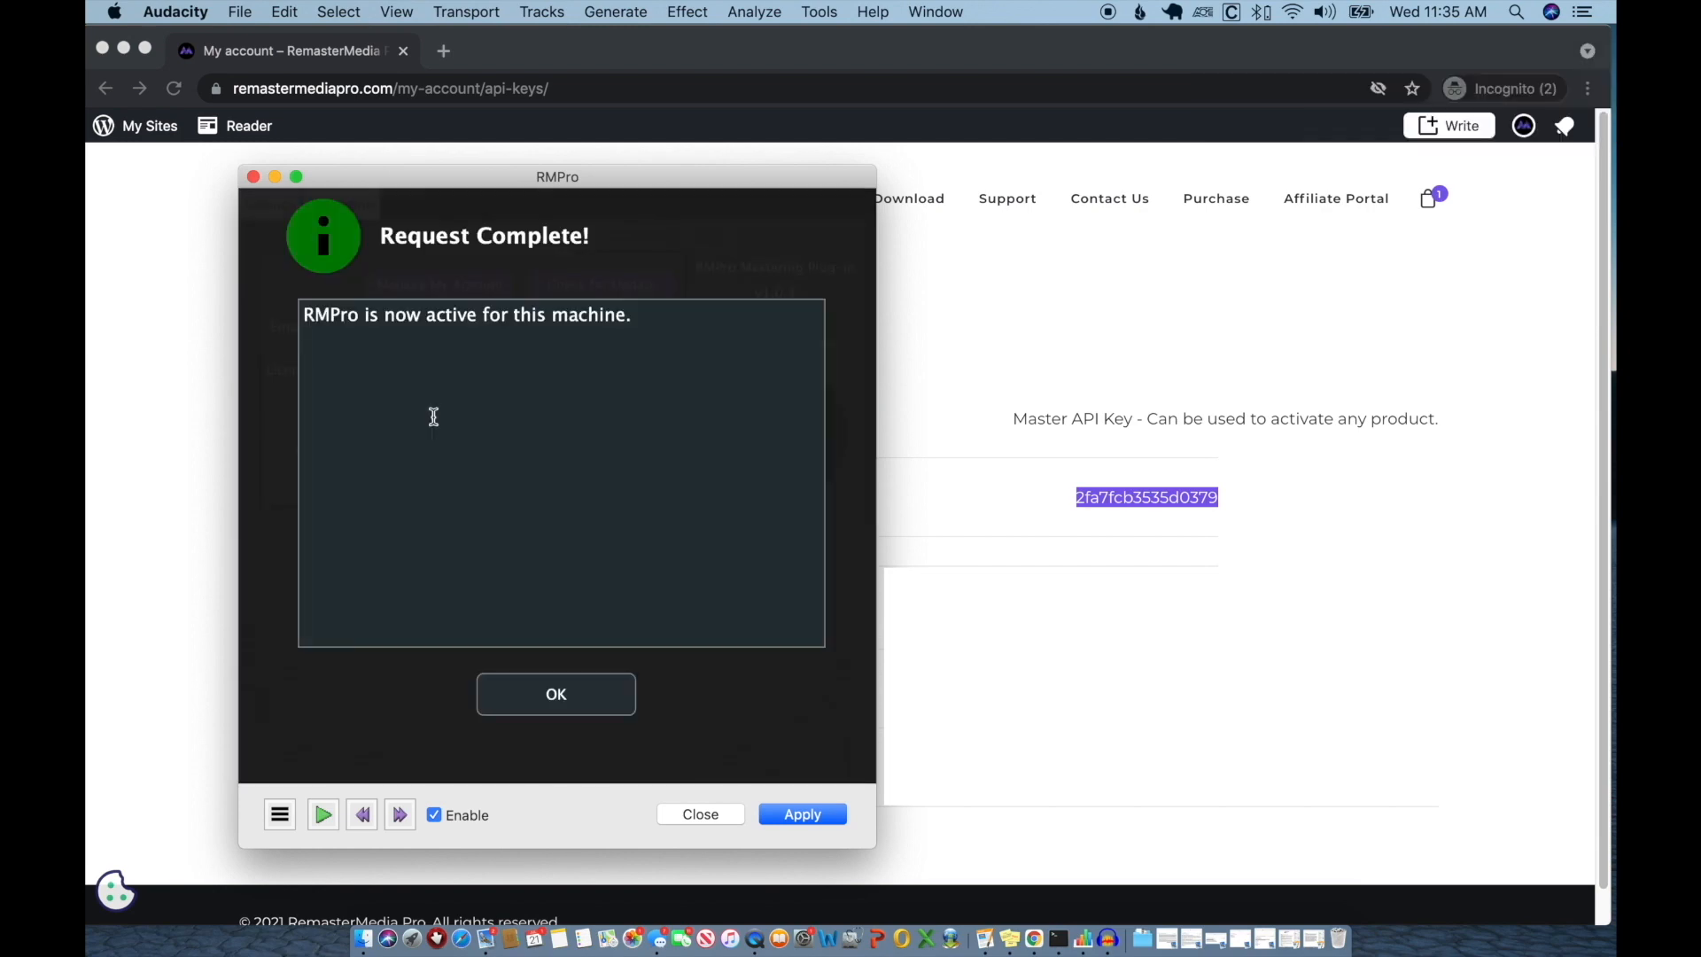
pyautogui.click(555, 694)
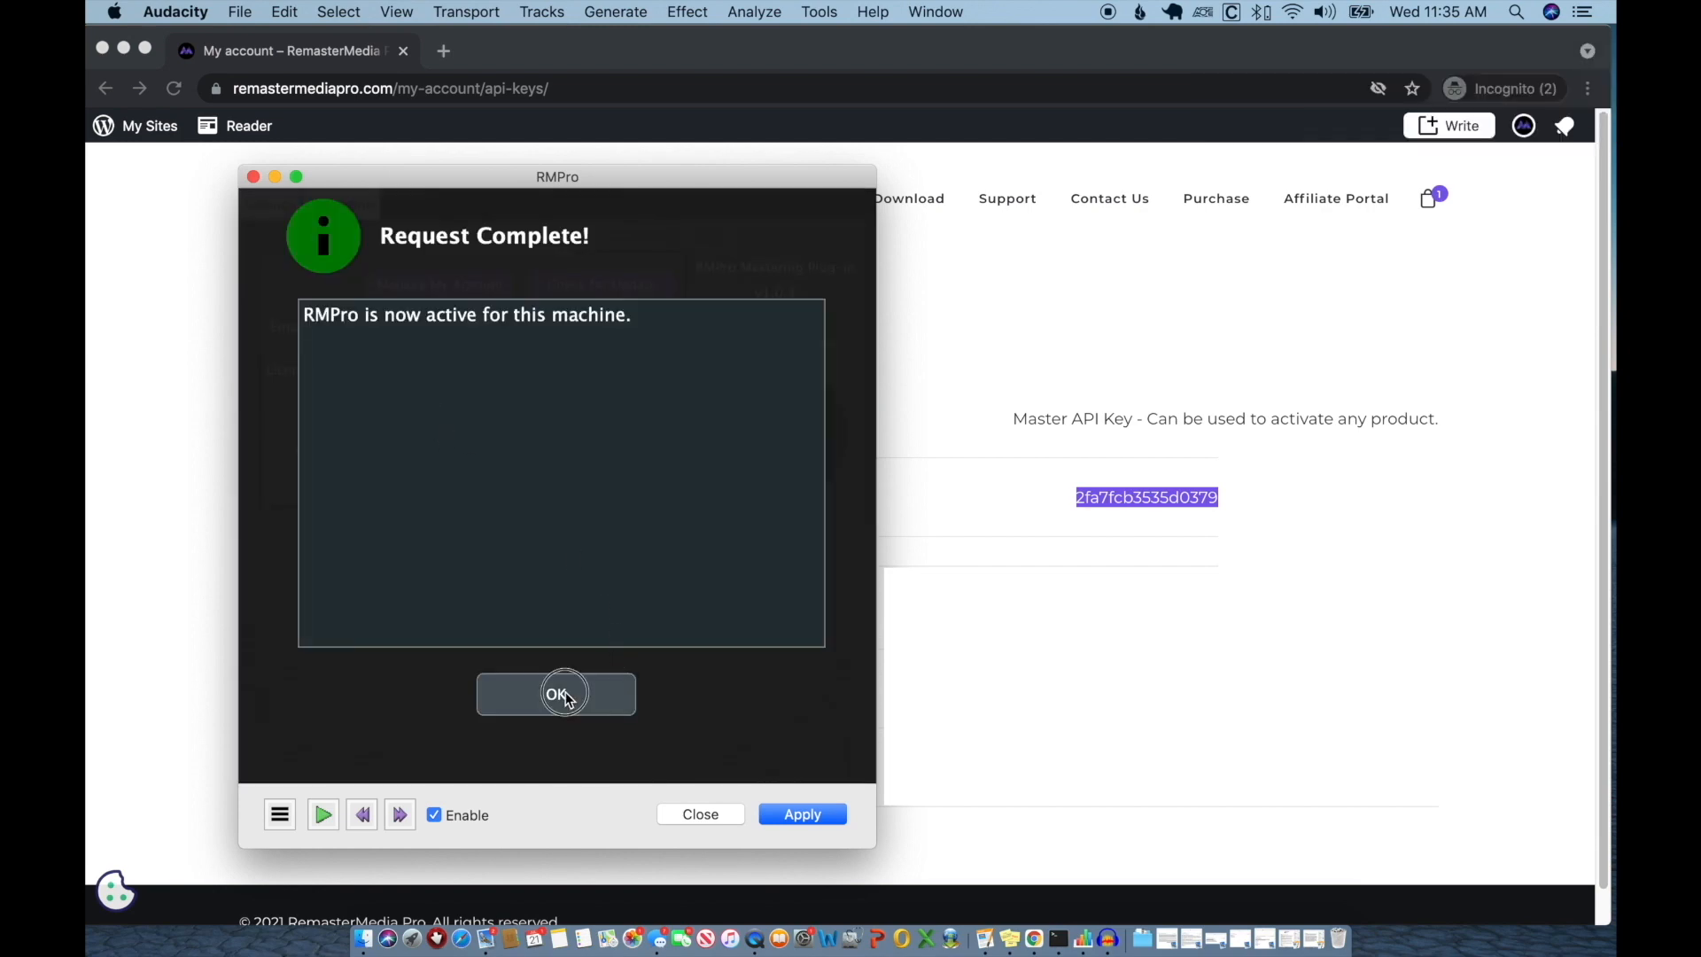
pyautogui.click(555, 694)
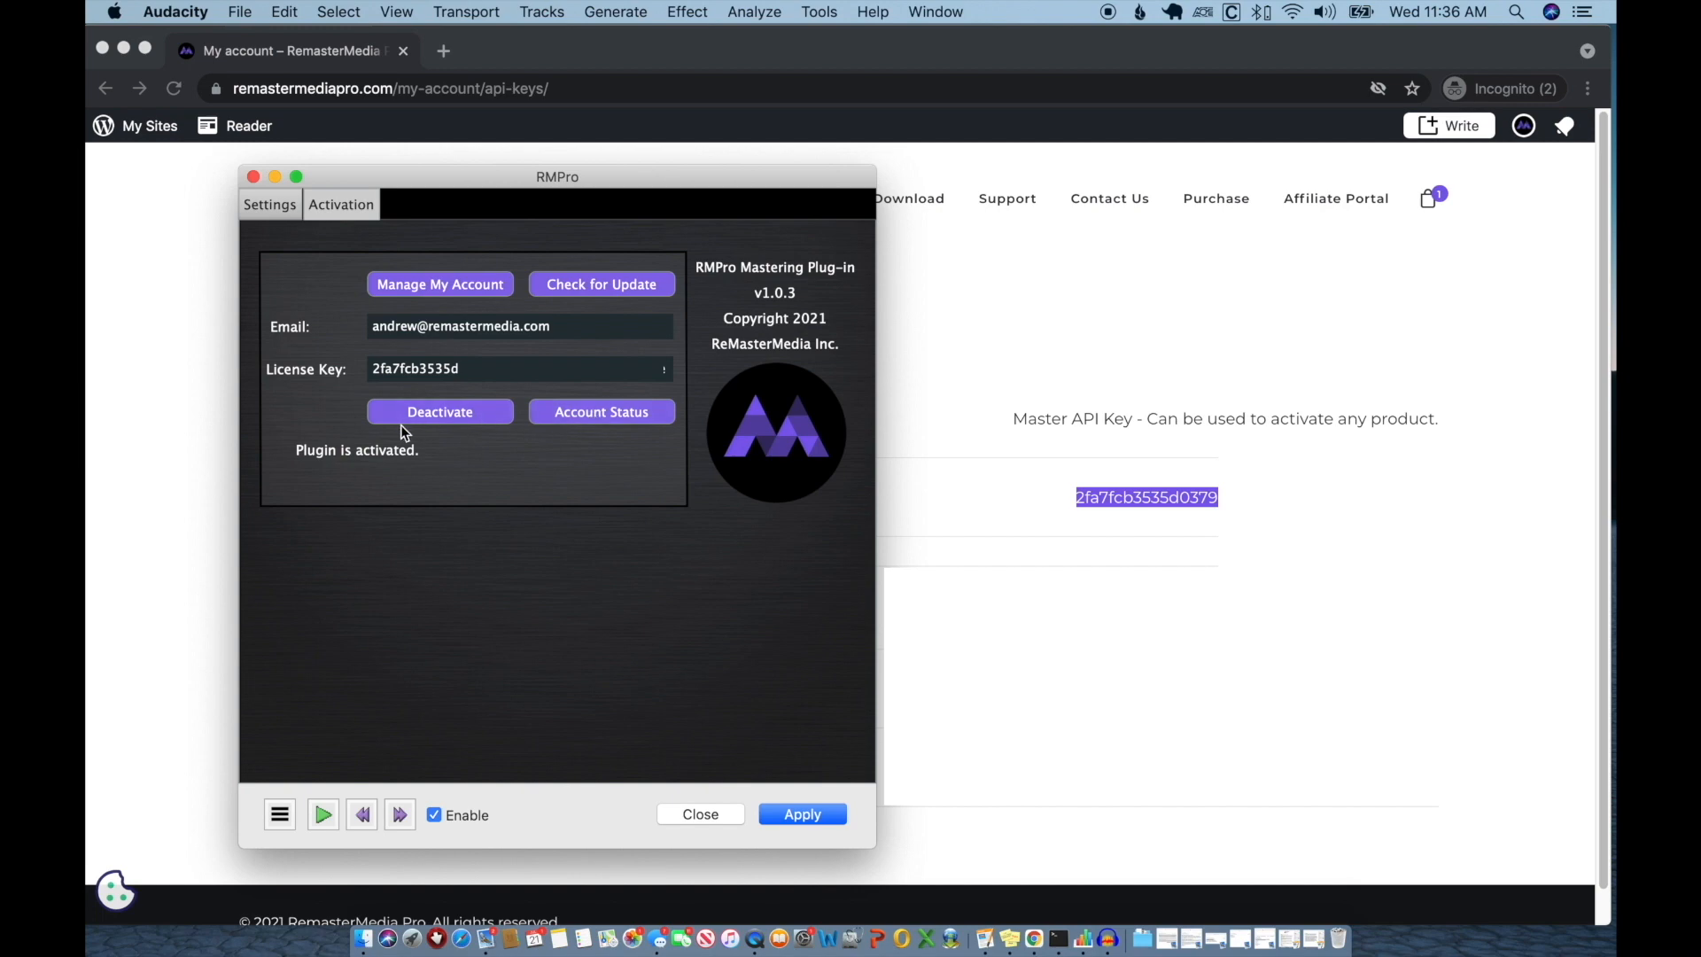
pyautogui.moveTo(455, 422)
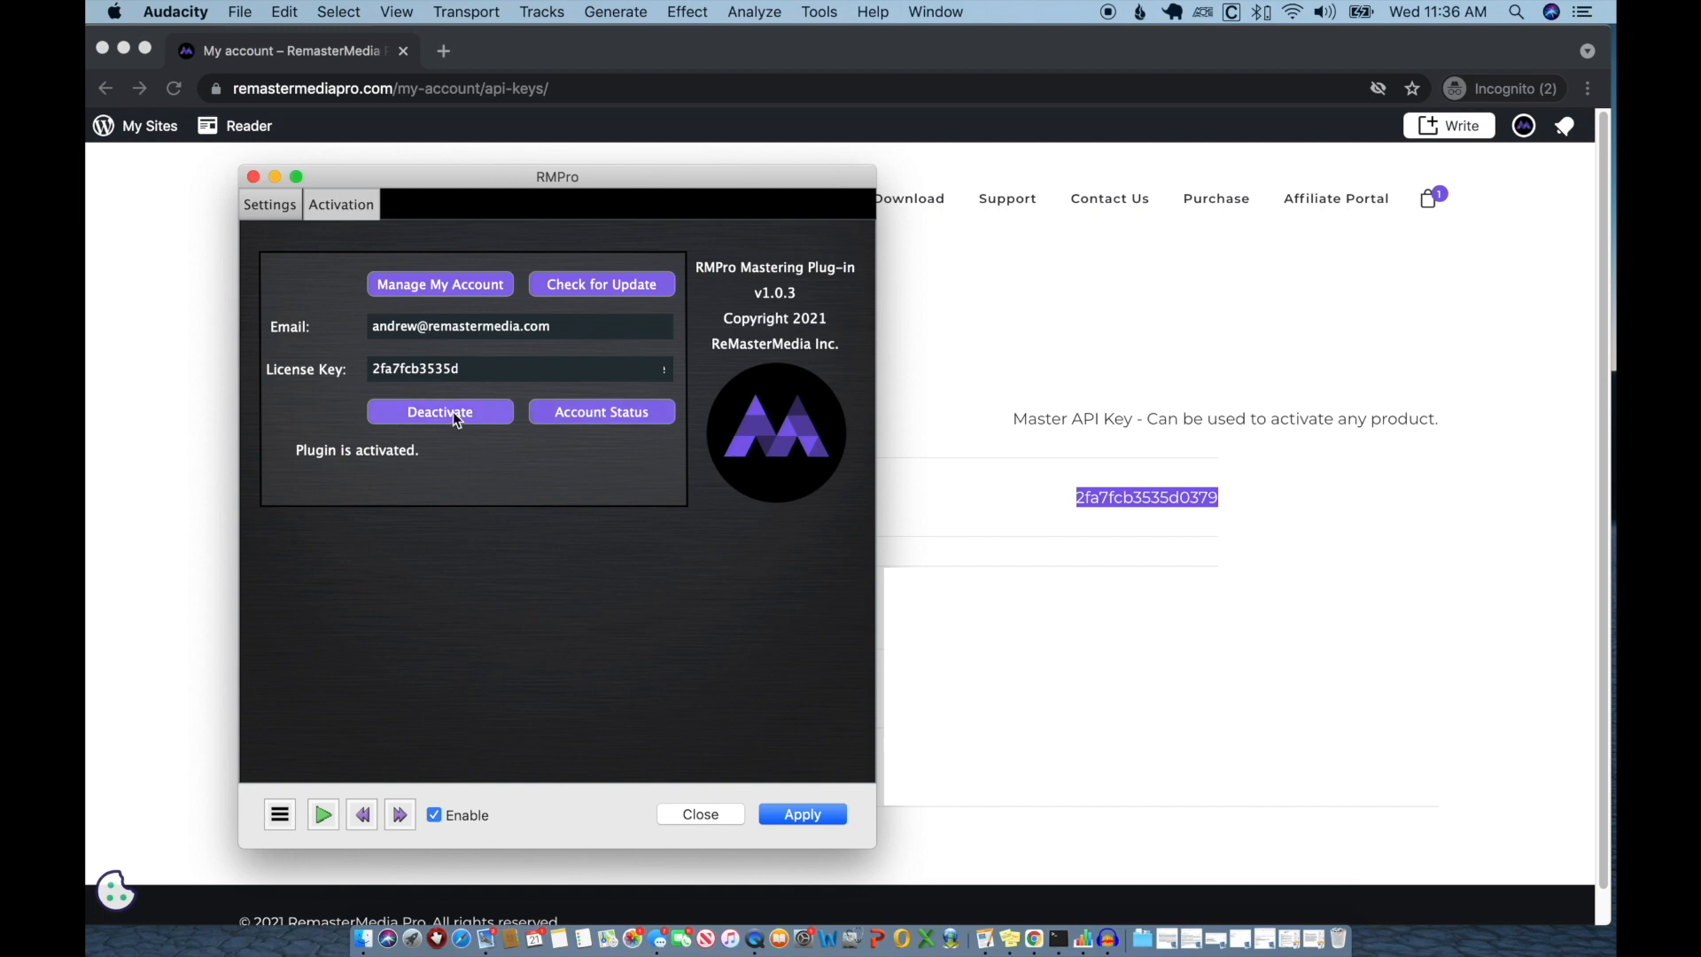